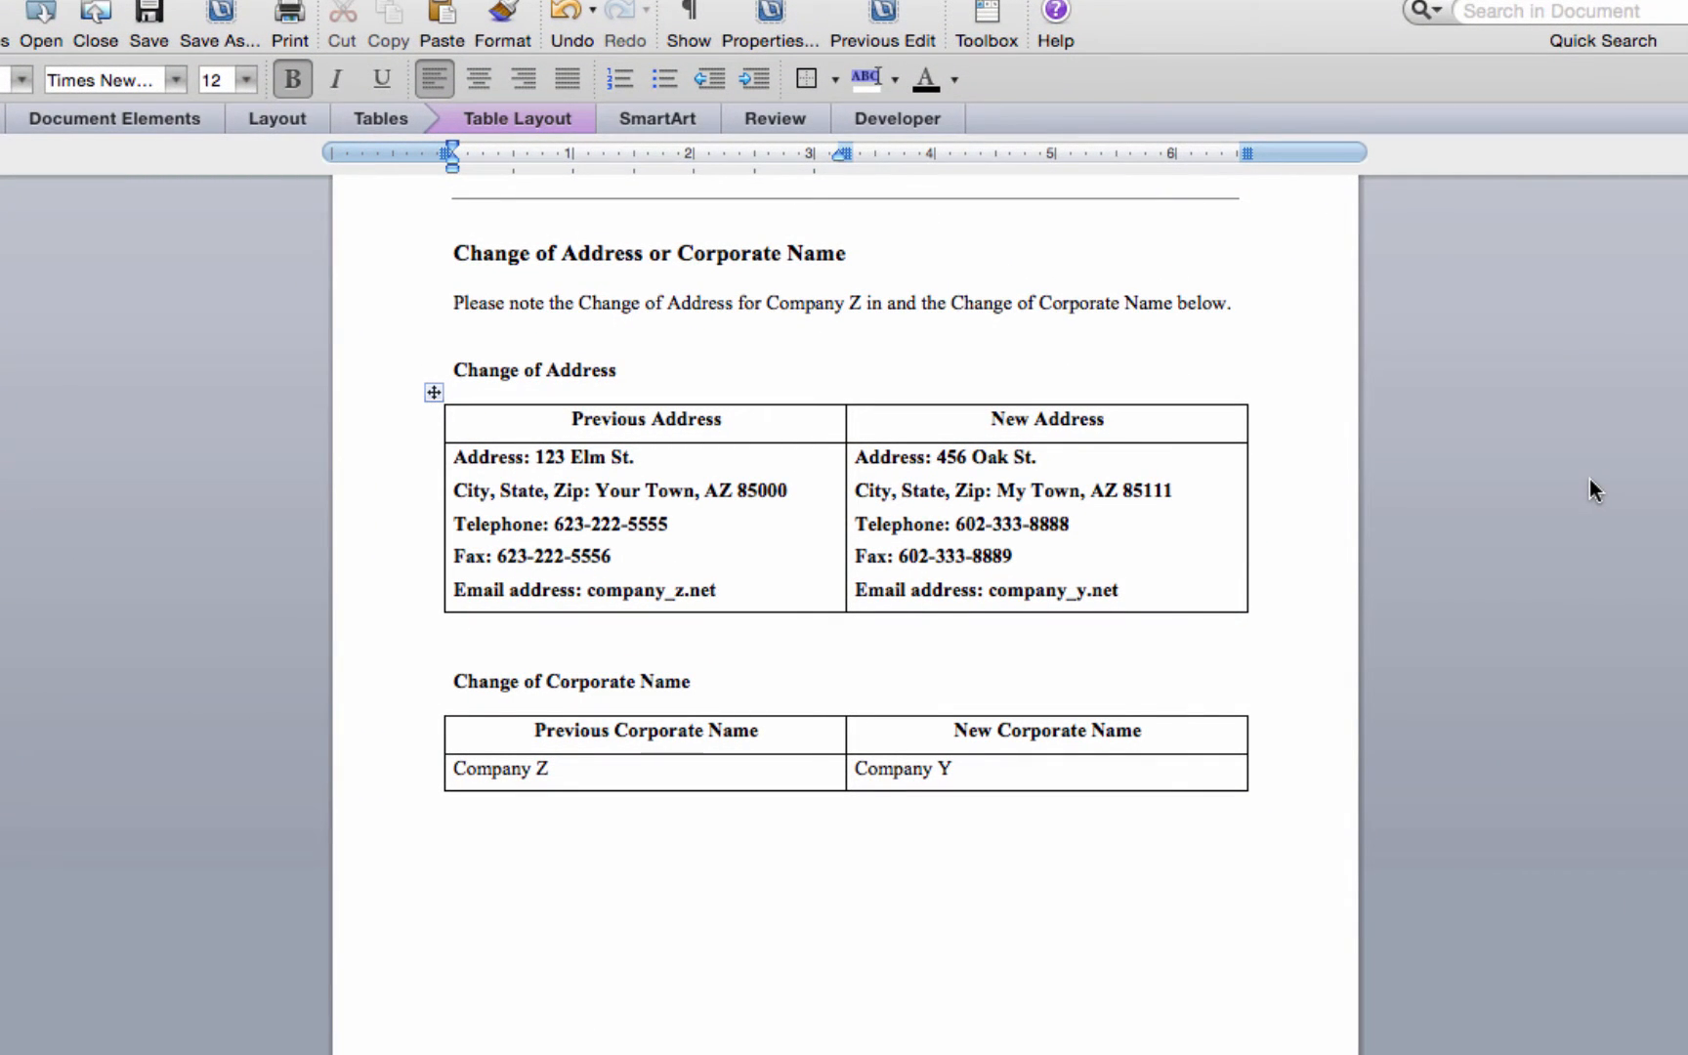
Step: Select the phrase 'Change of Corporate Name' in the introductory paragraph
click(715, 590)
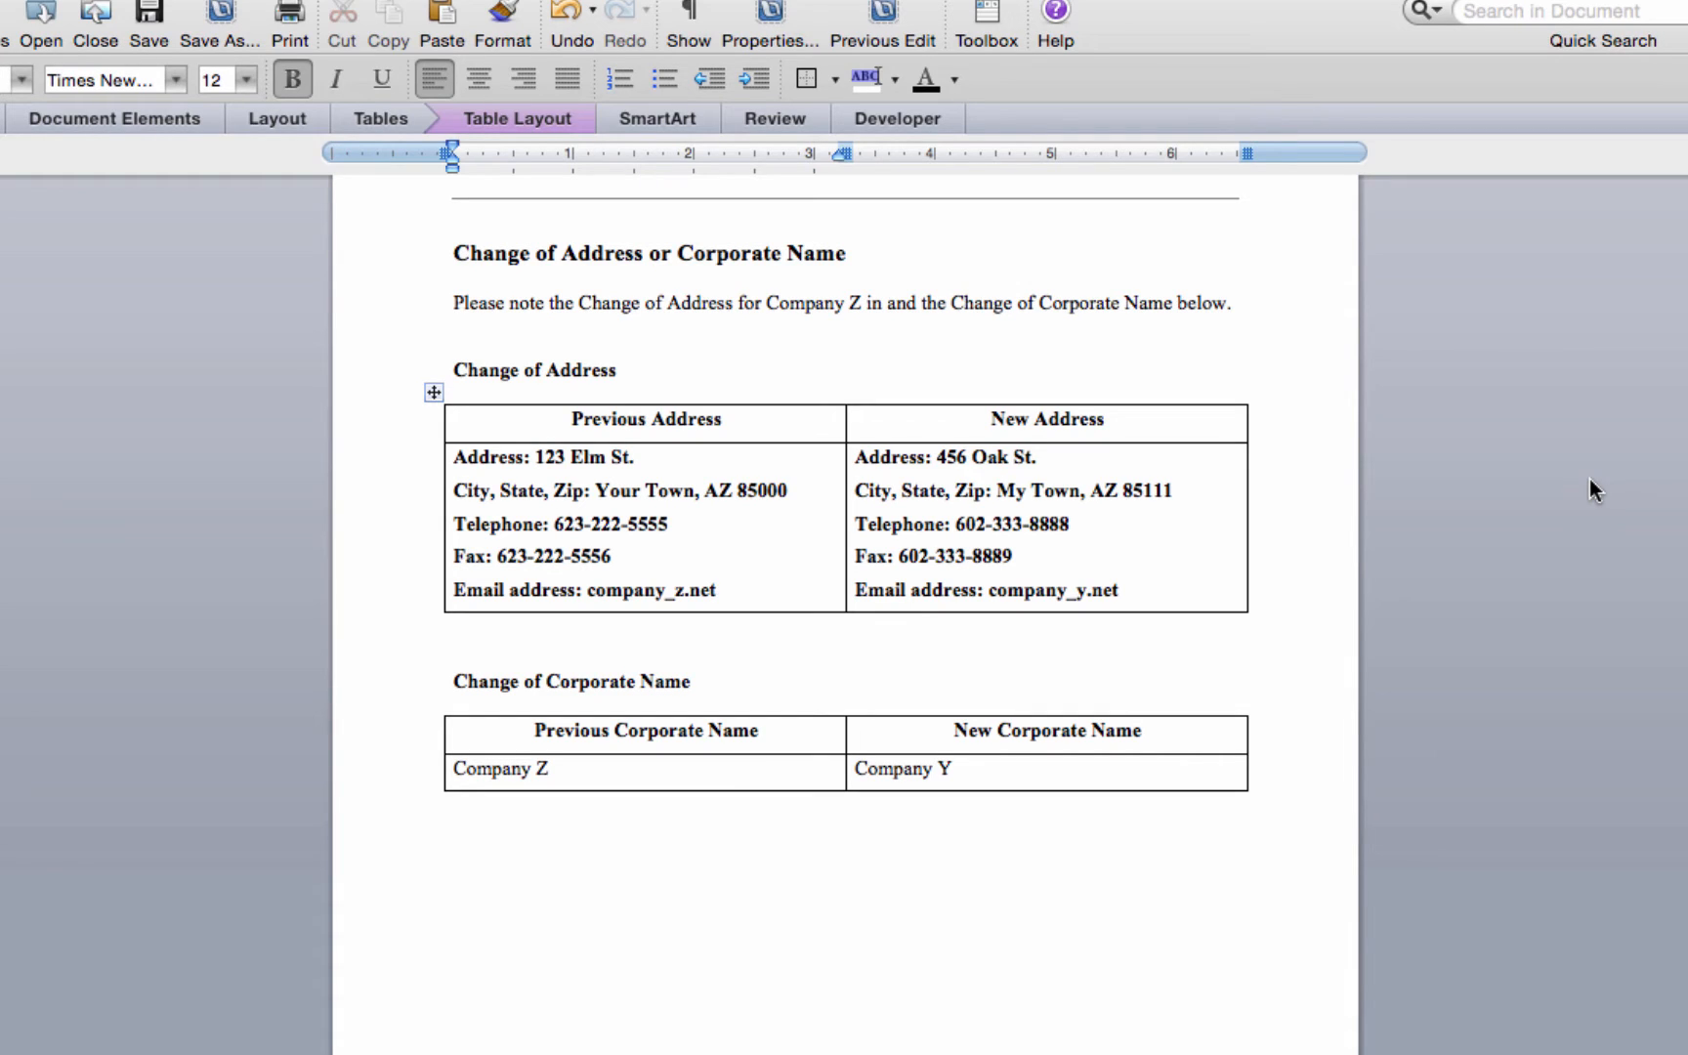
click(715, 590)
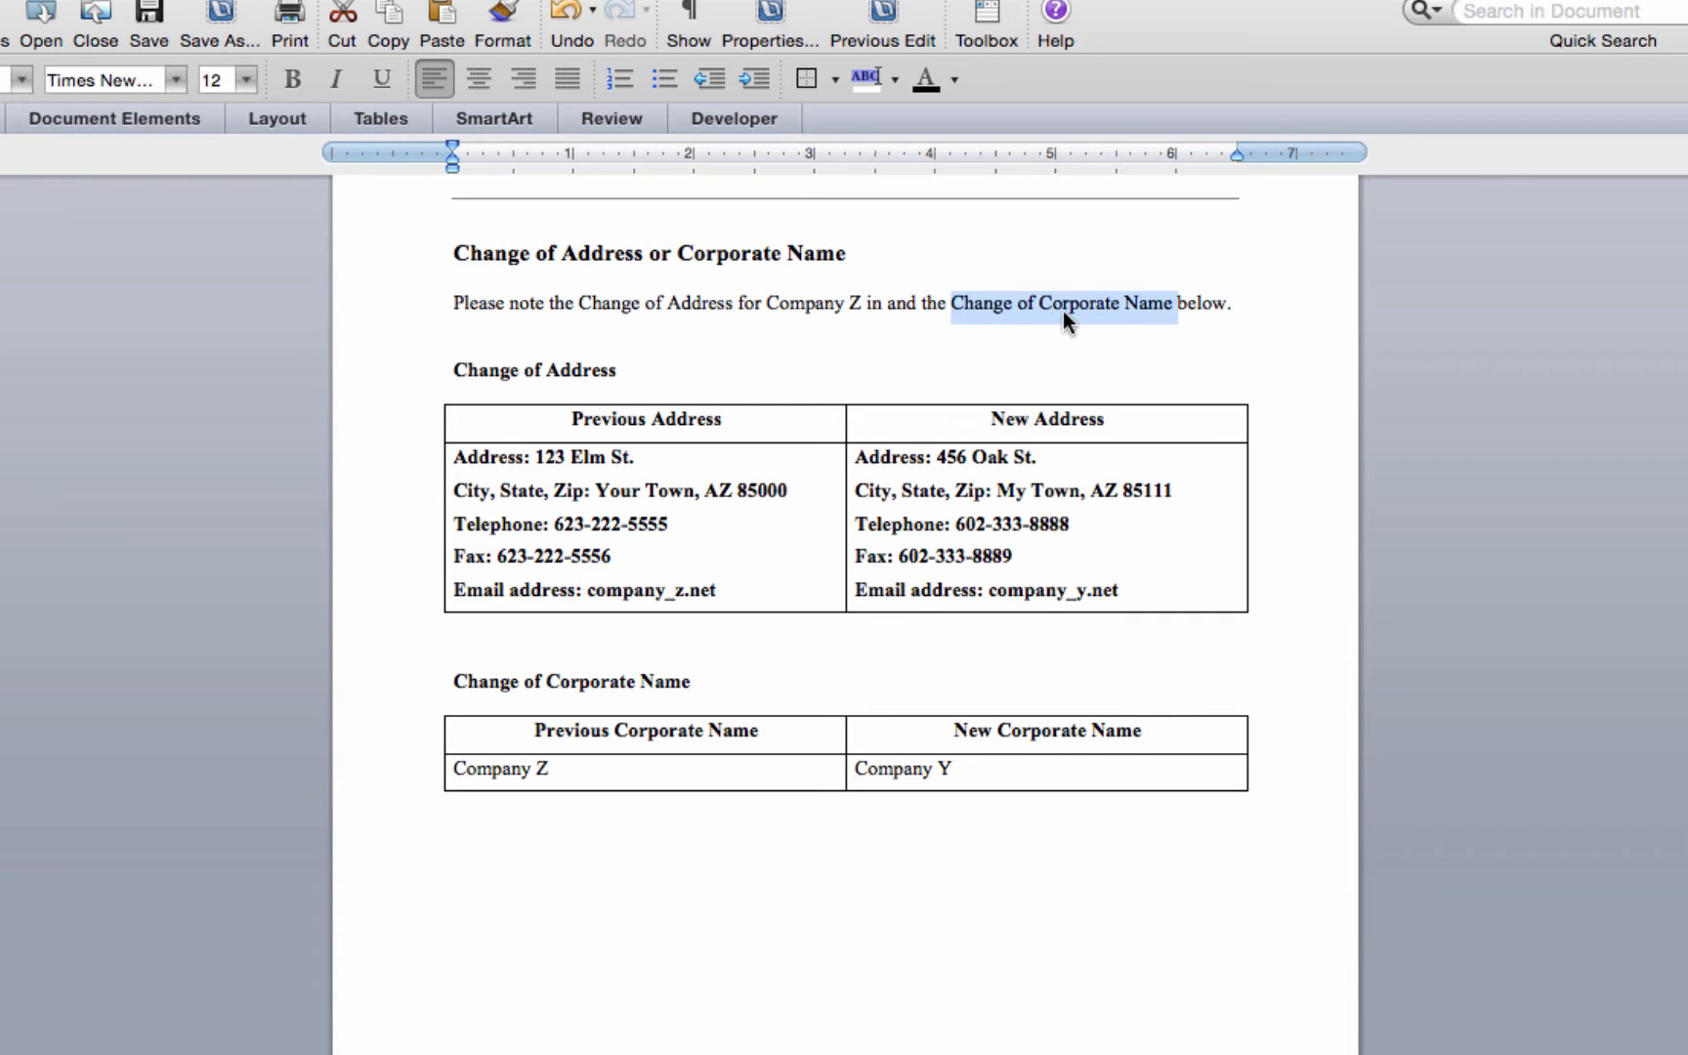
Step: Bring up the Insert Hyperlink dialog for the selected phrase via Insert > Hyperlink
right_click(1063, 303)
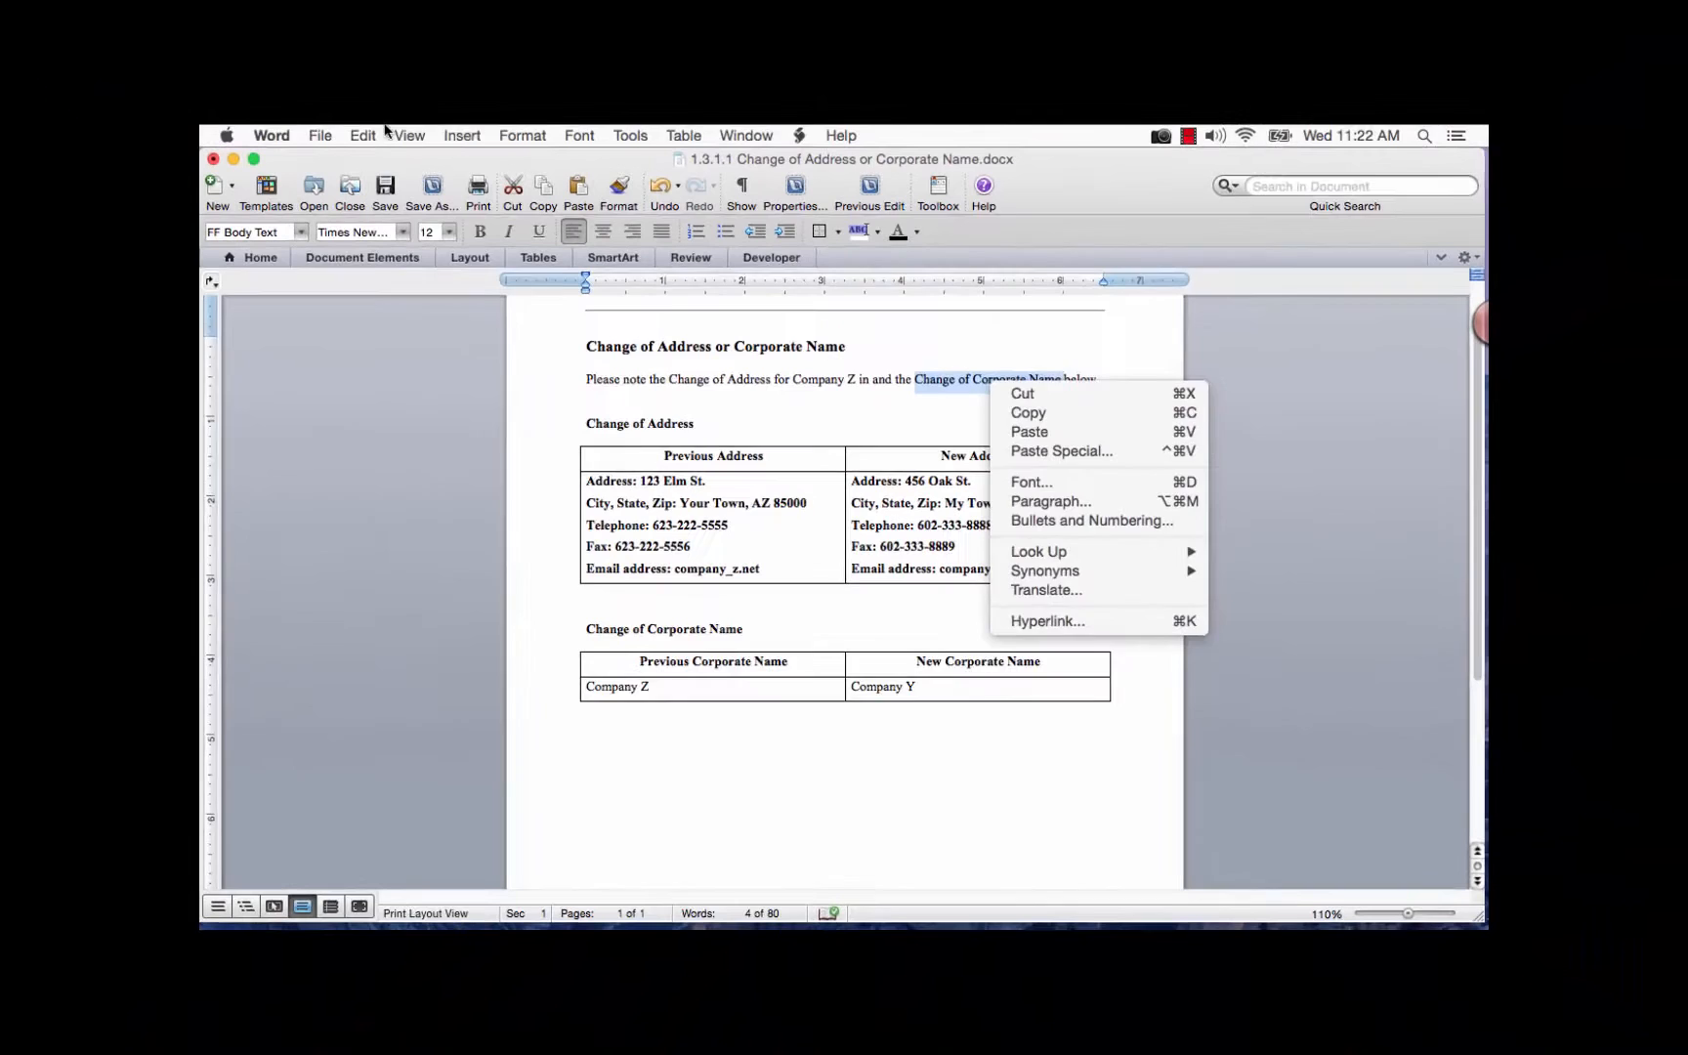
click(469, 141)
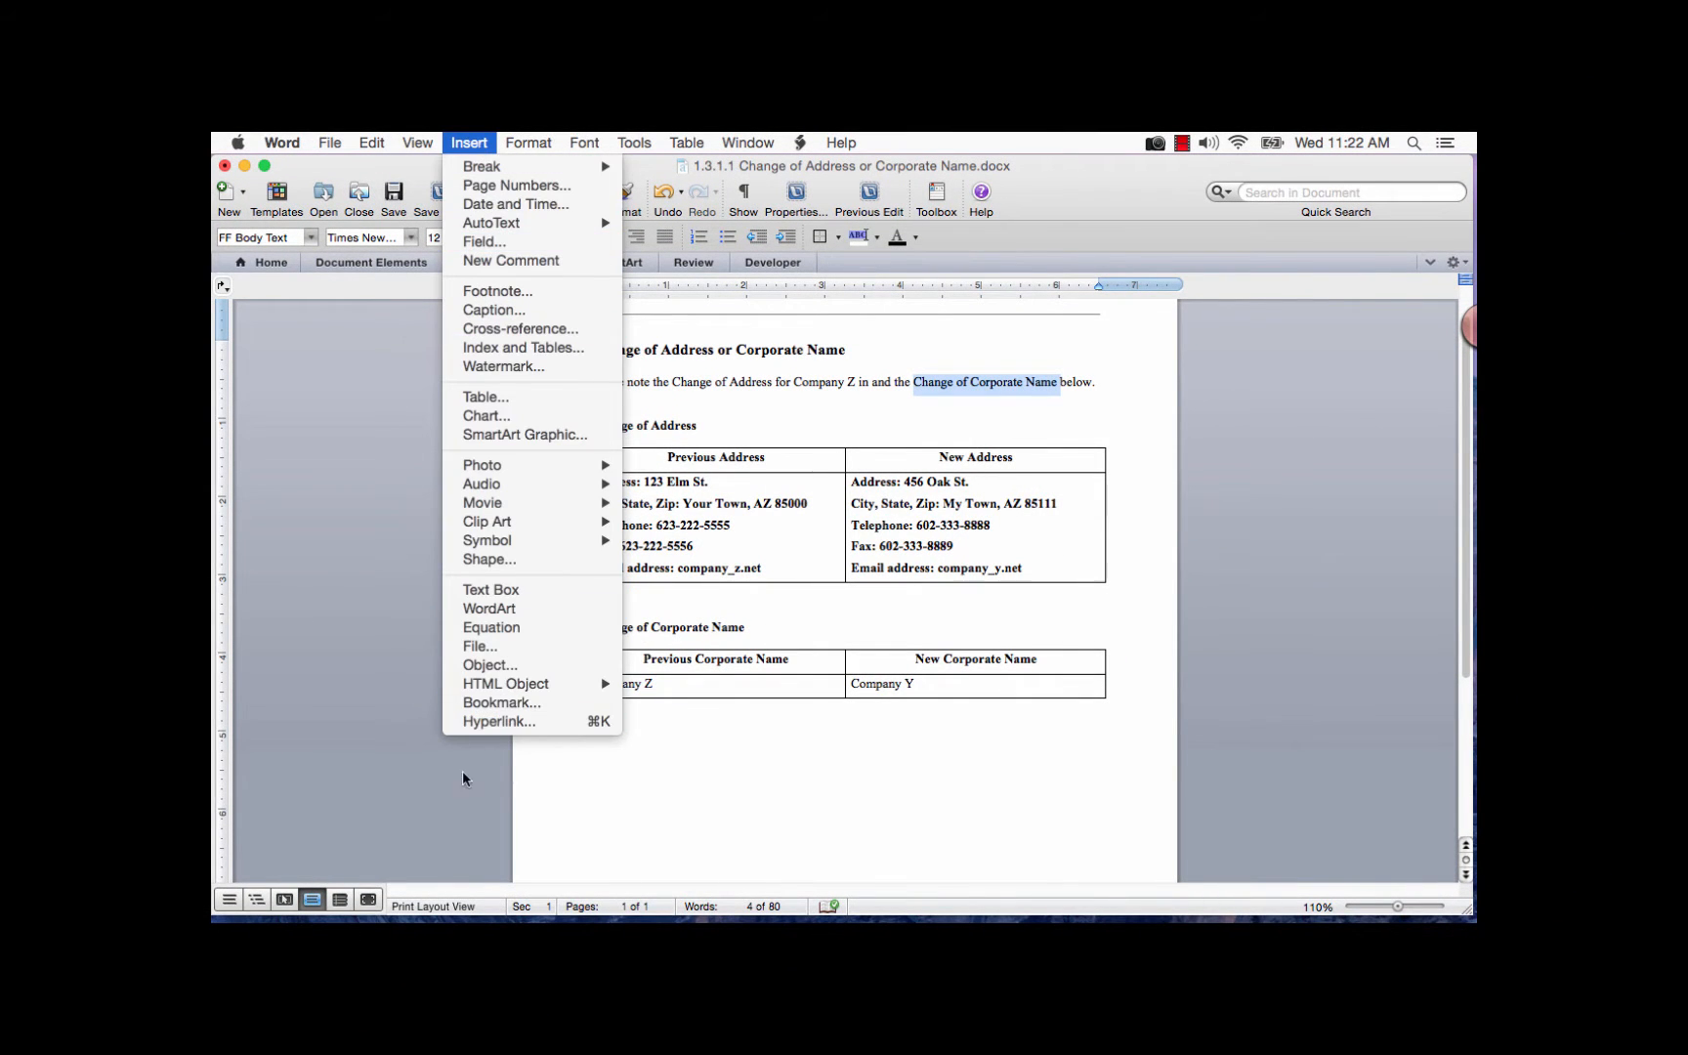
mouse_move(498, 721)
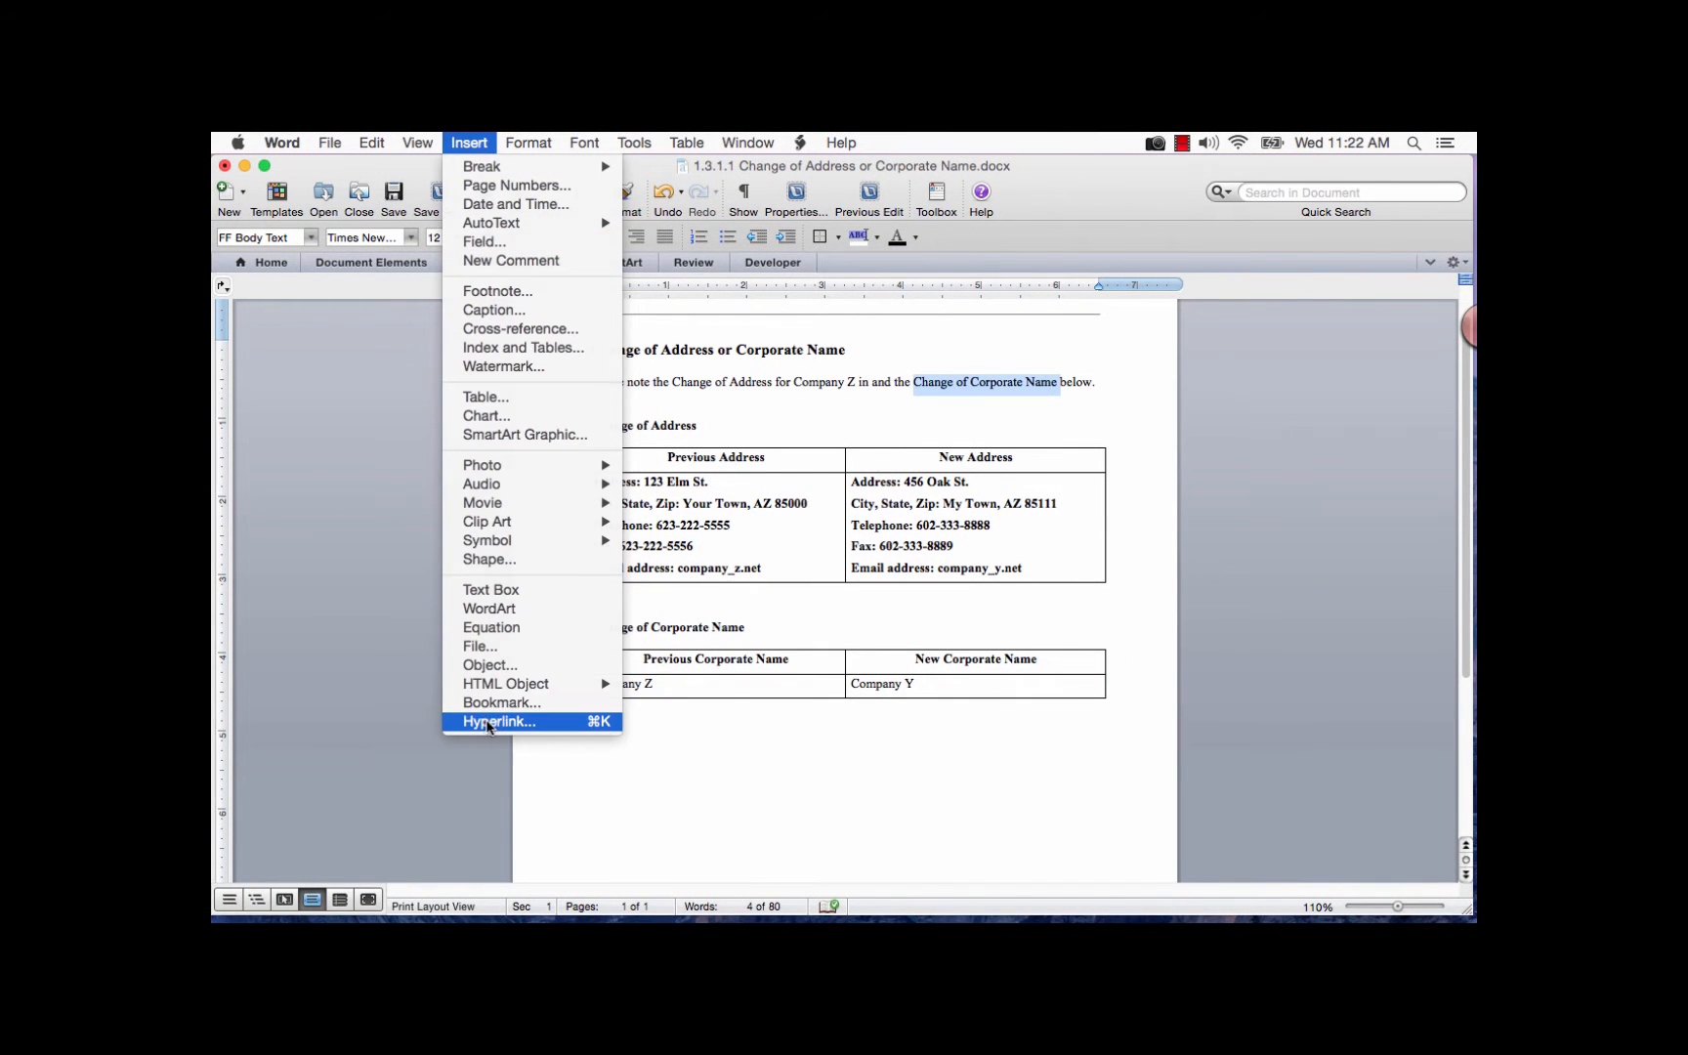
click(500, 721)
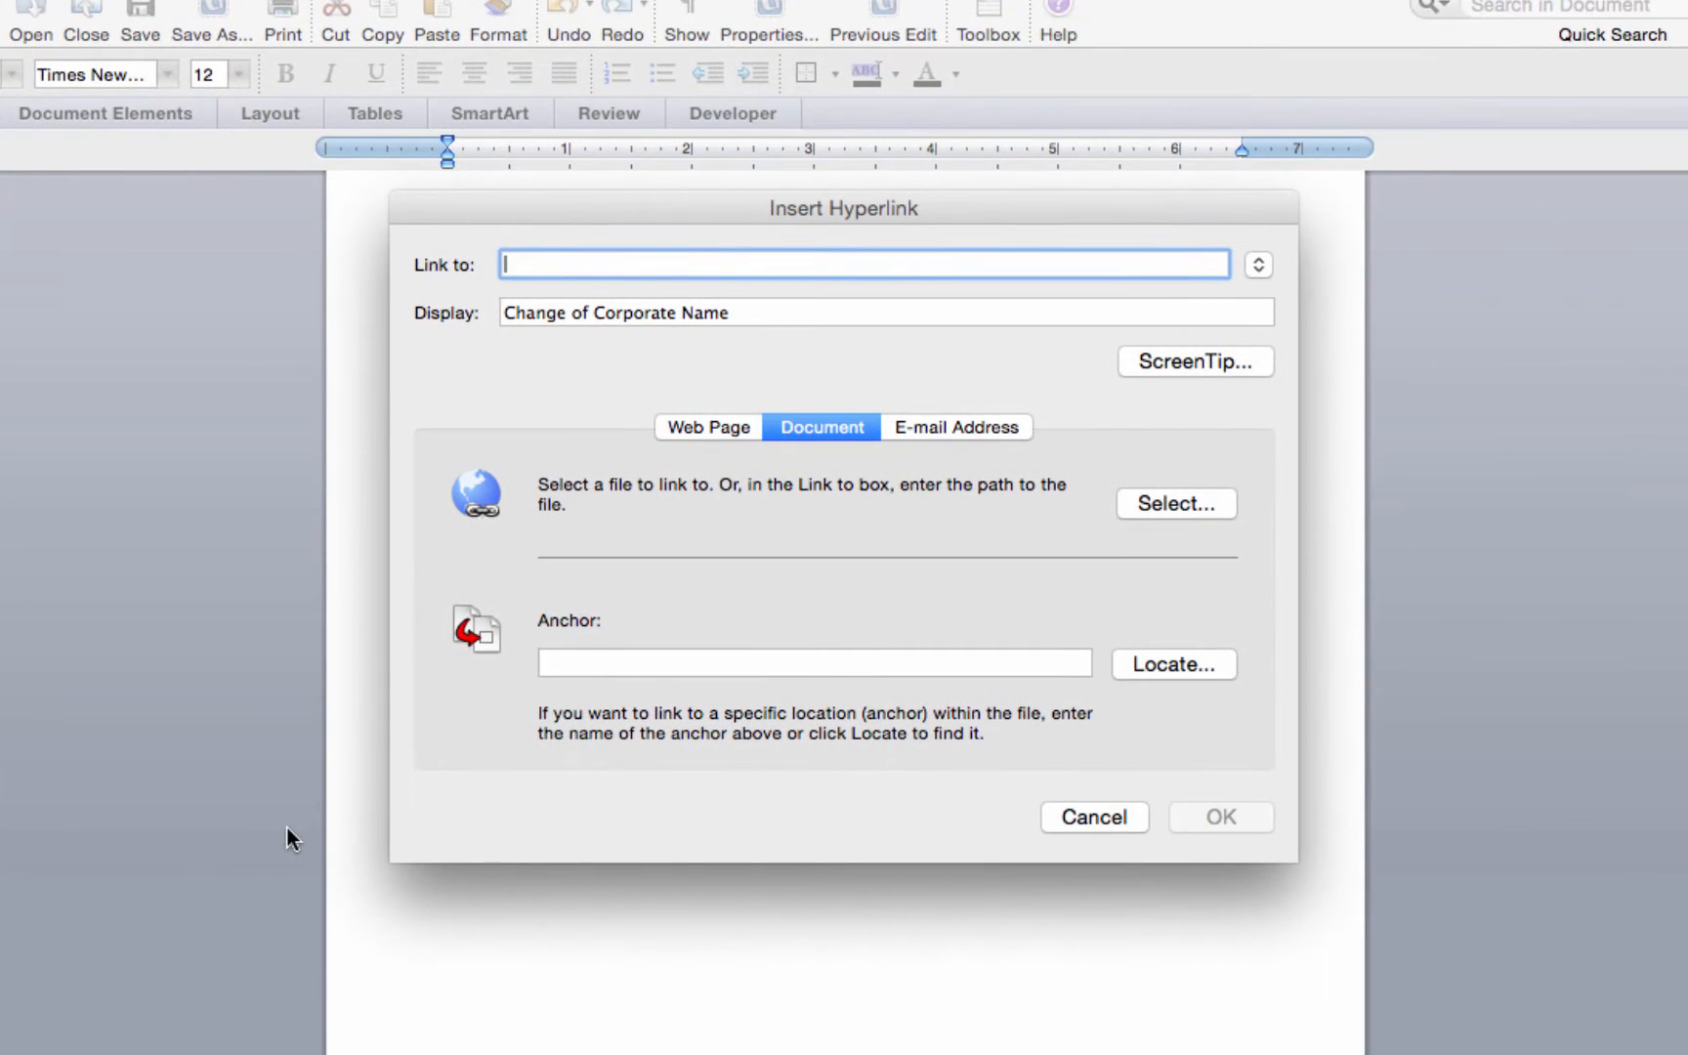
mouse_move(1354, 640)
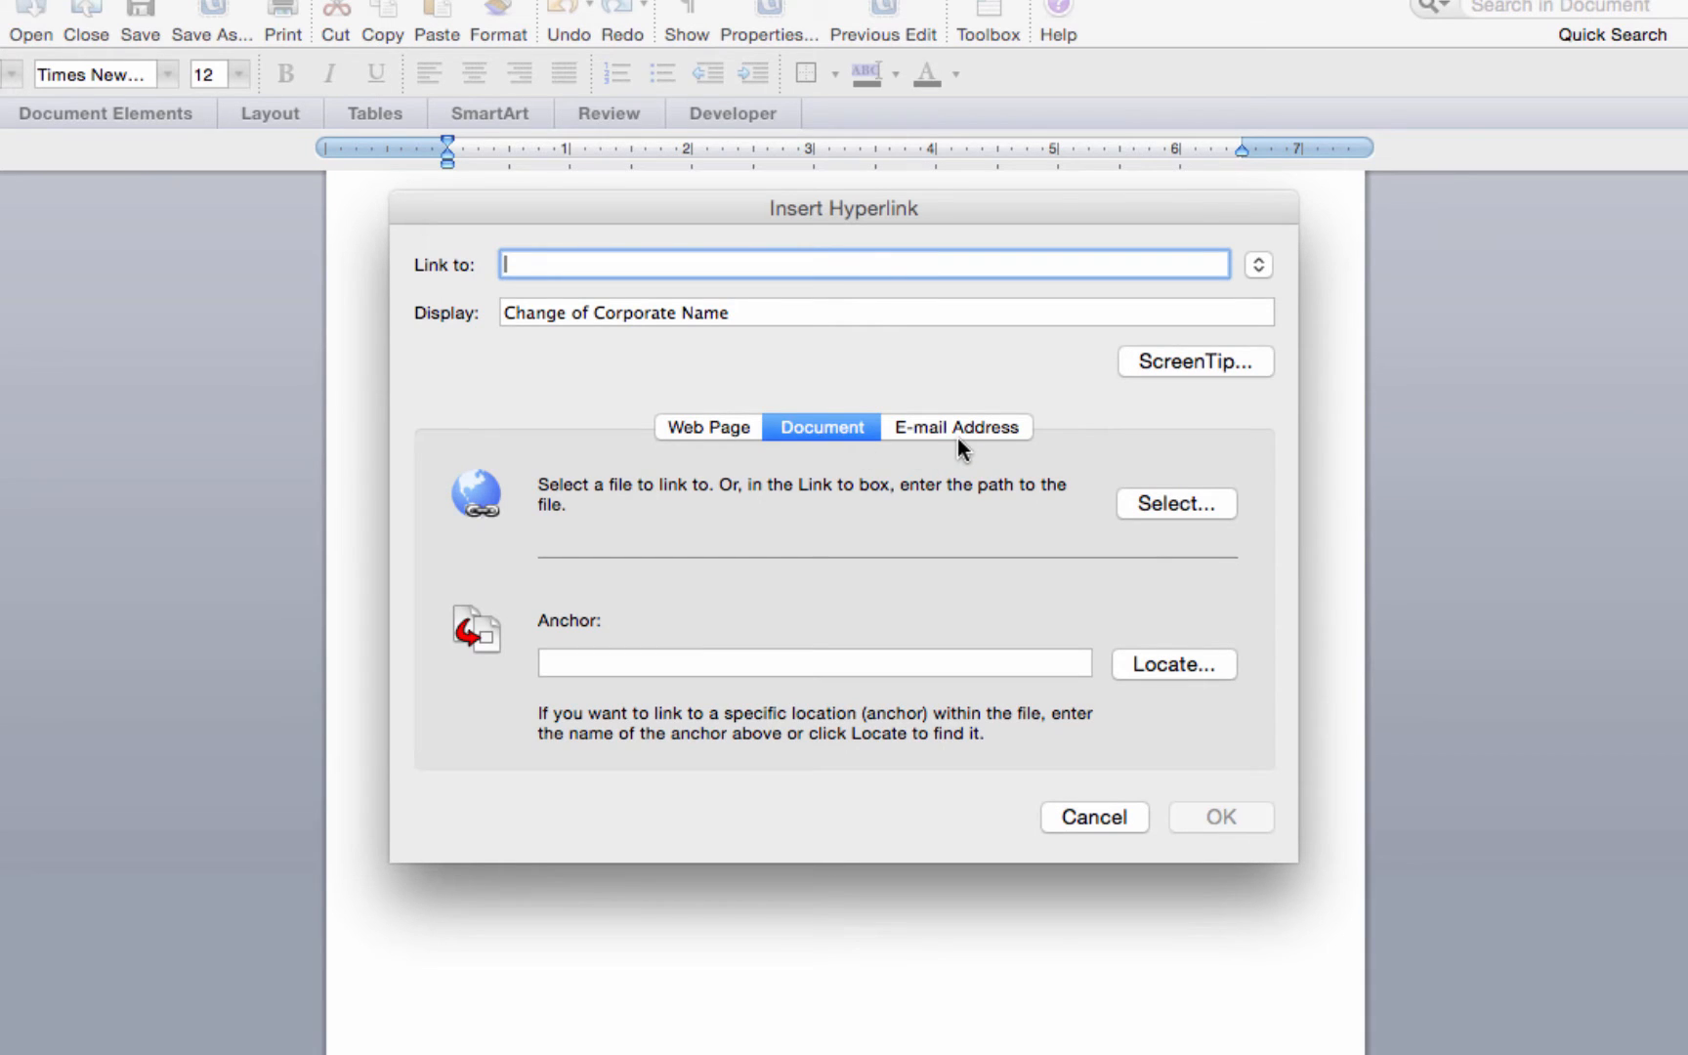
mouse_move(569, 350)
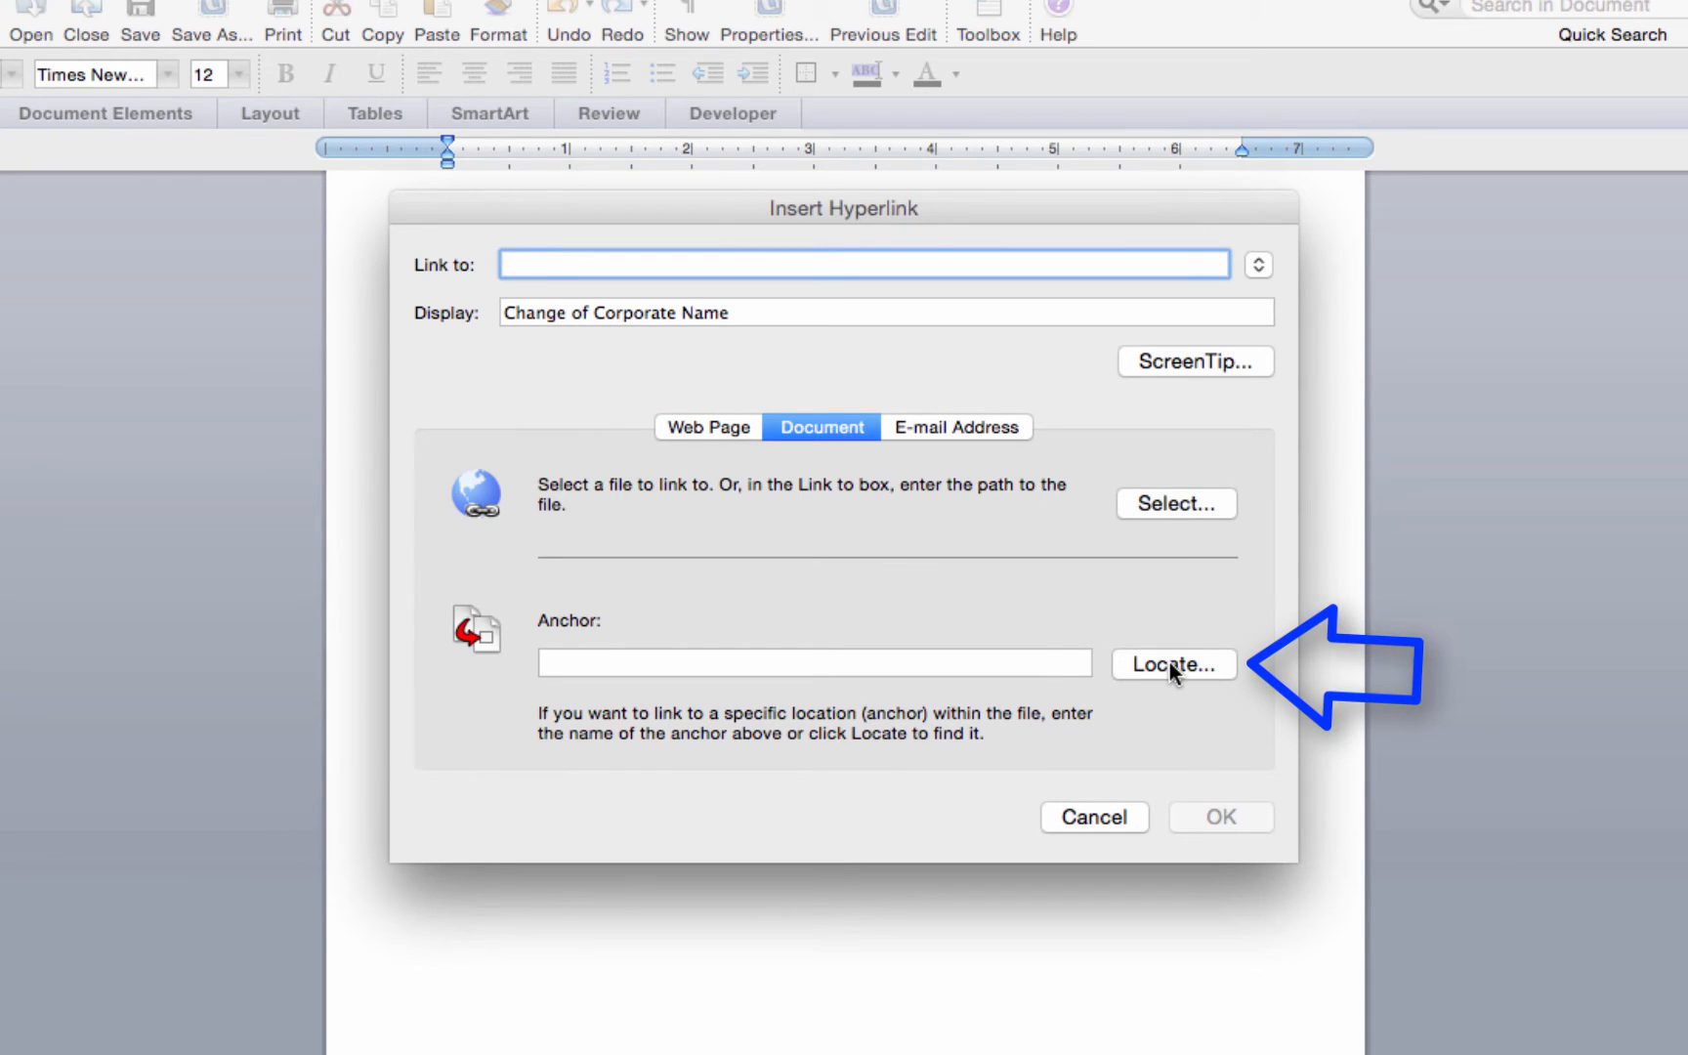
Step: Locate the Change_of_Corporate_Name bookmark in this document and confirm it as the link target
click(1174, 664)
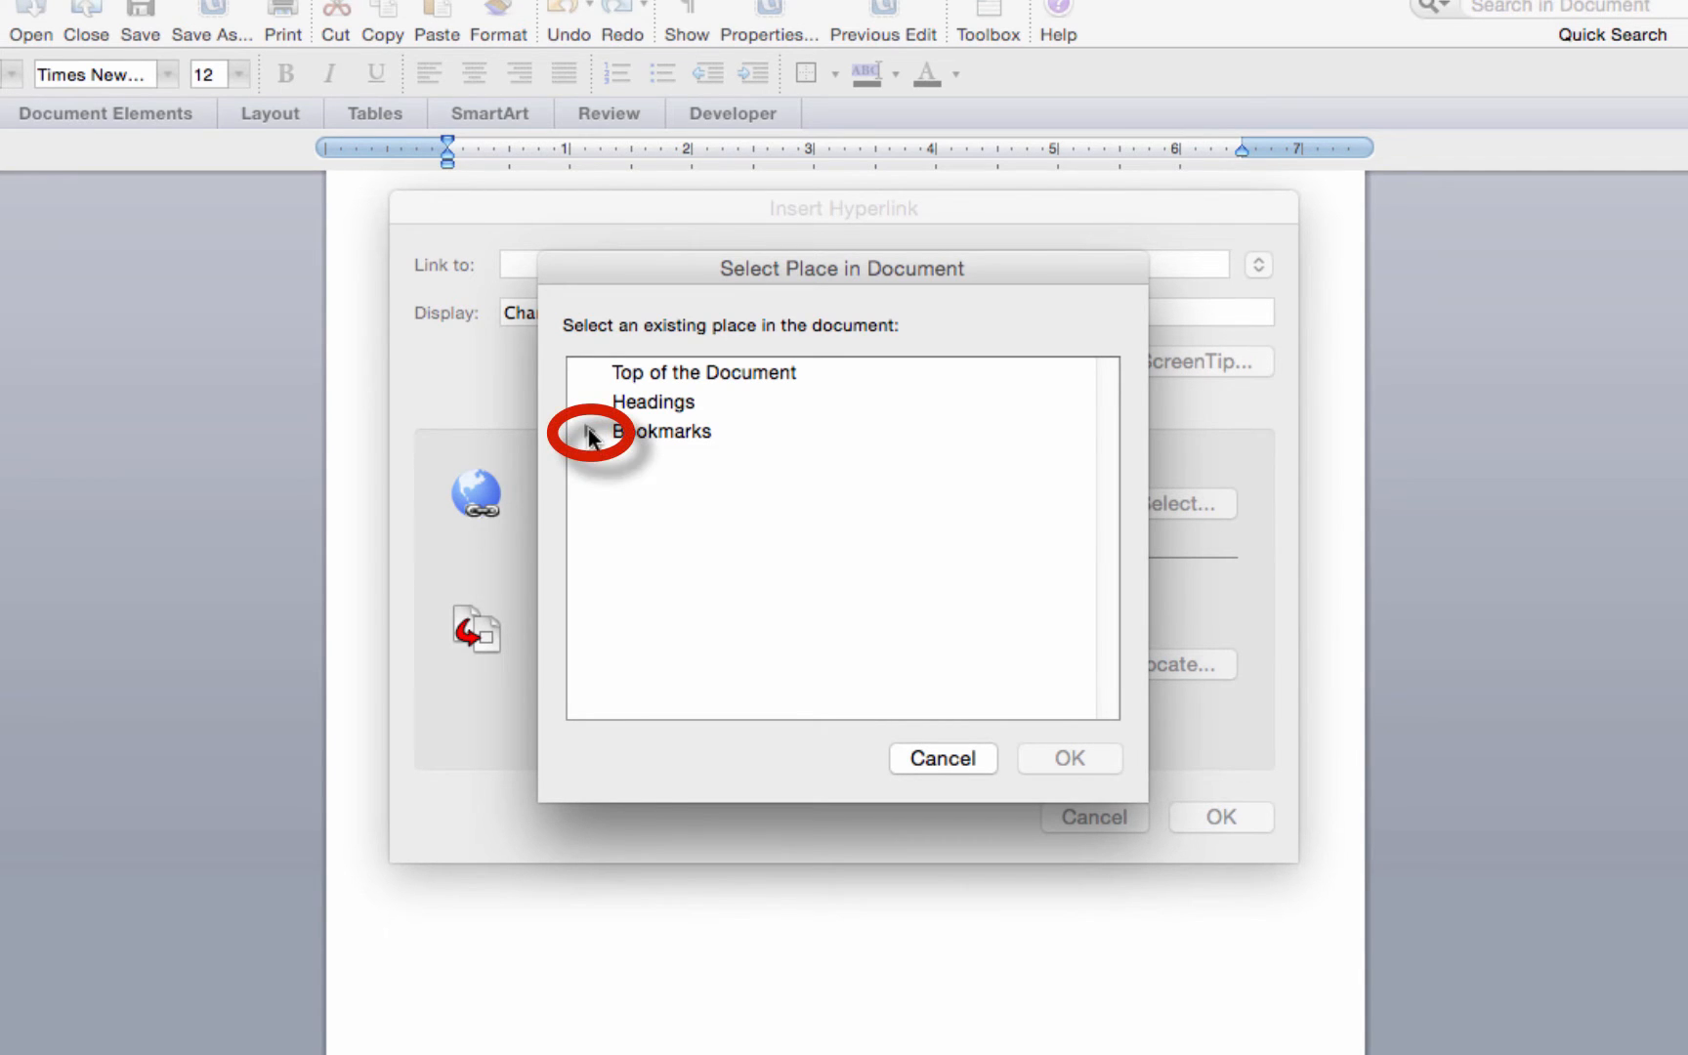
click(590, 430)
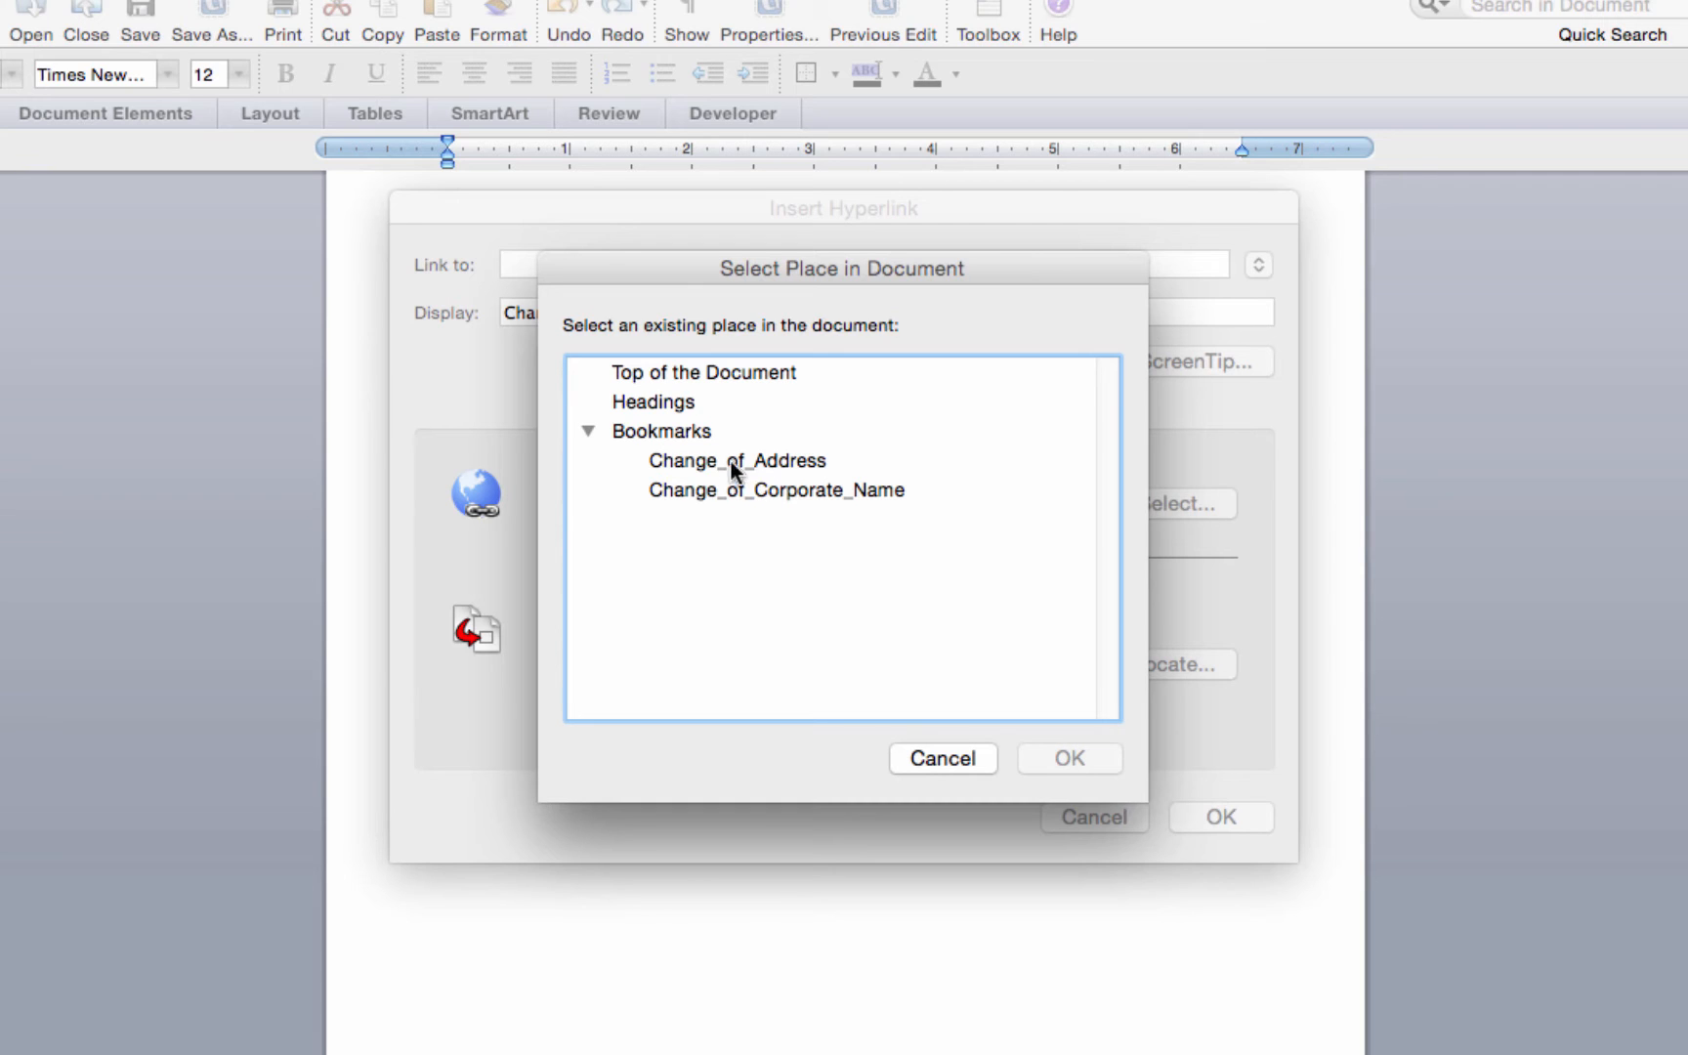
click(776, 490)
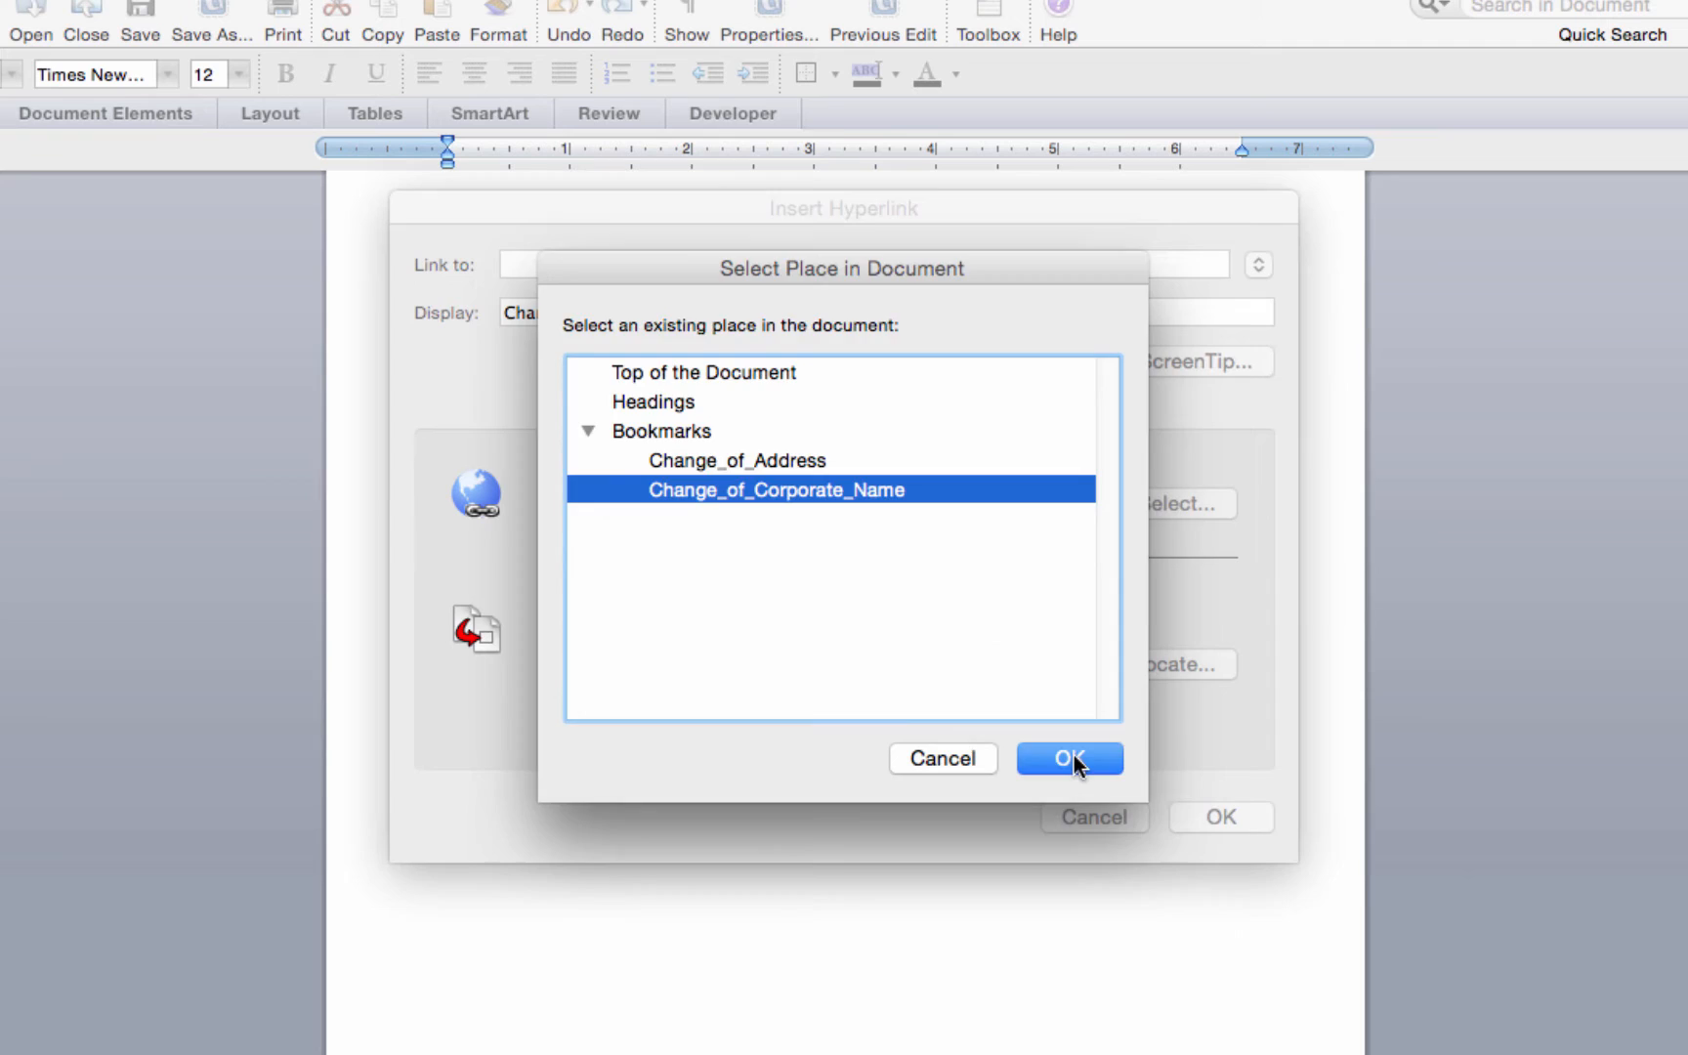
click(1069, 758)
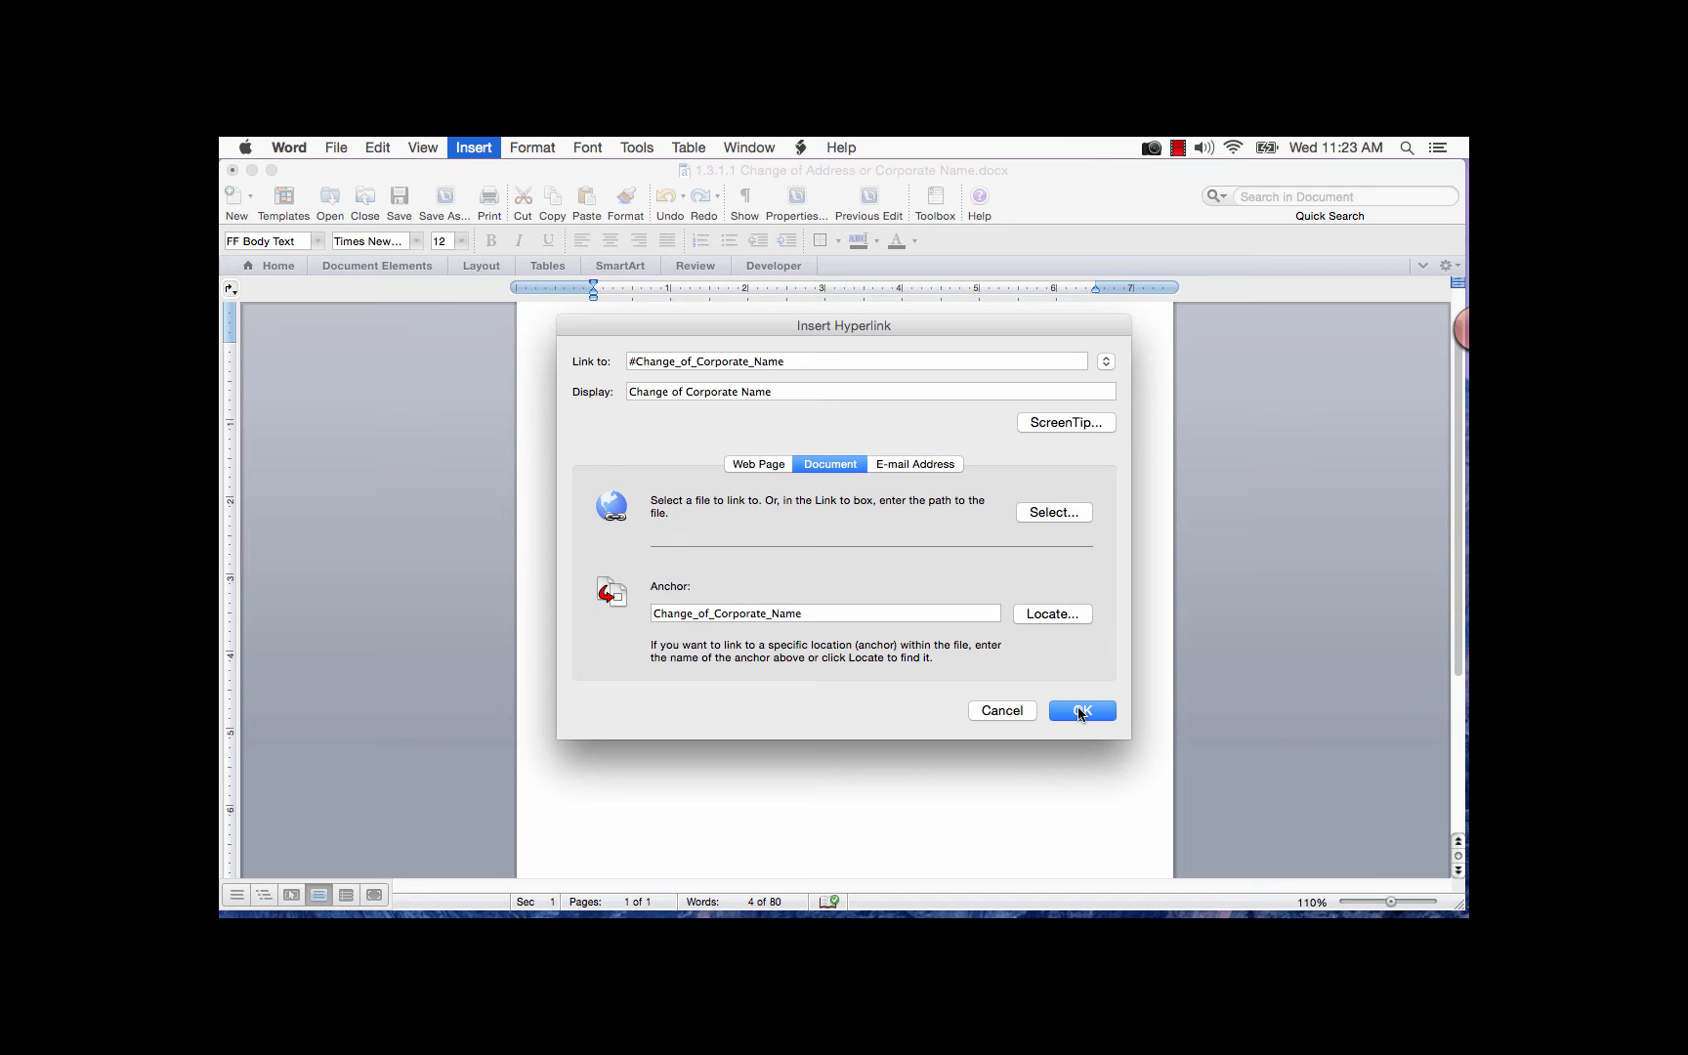
click(1081, 711)
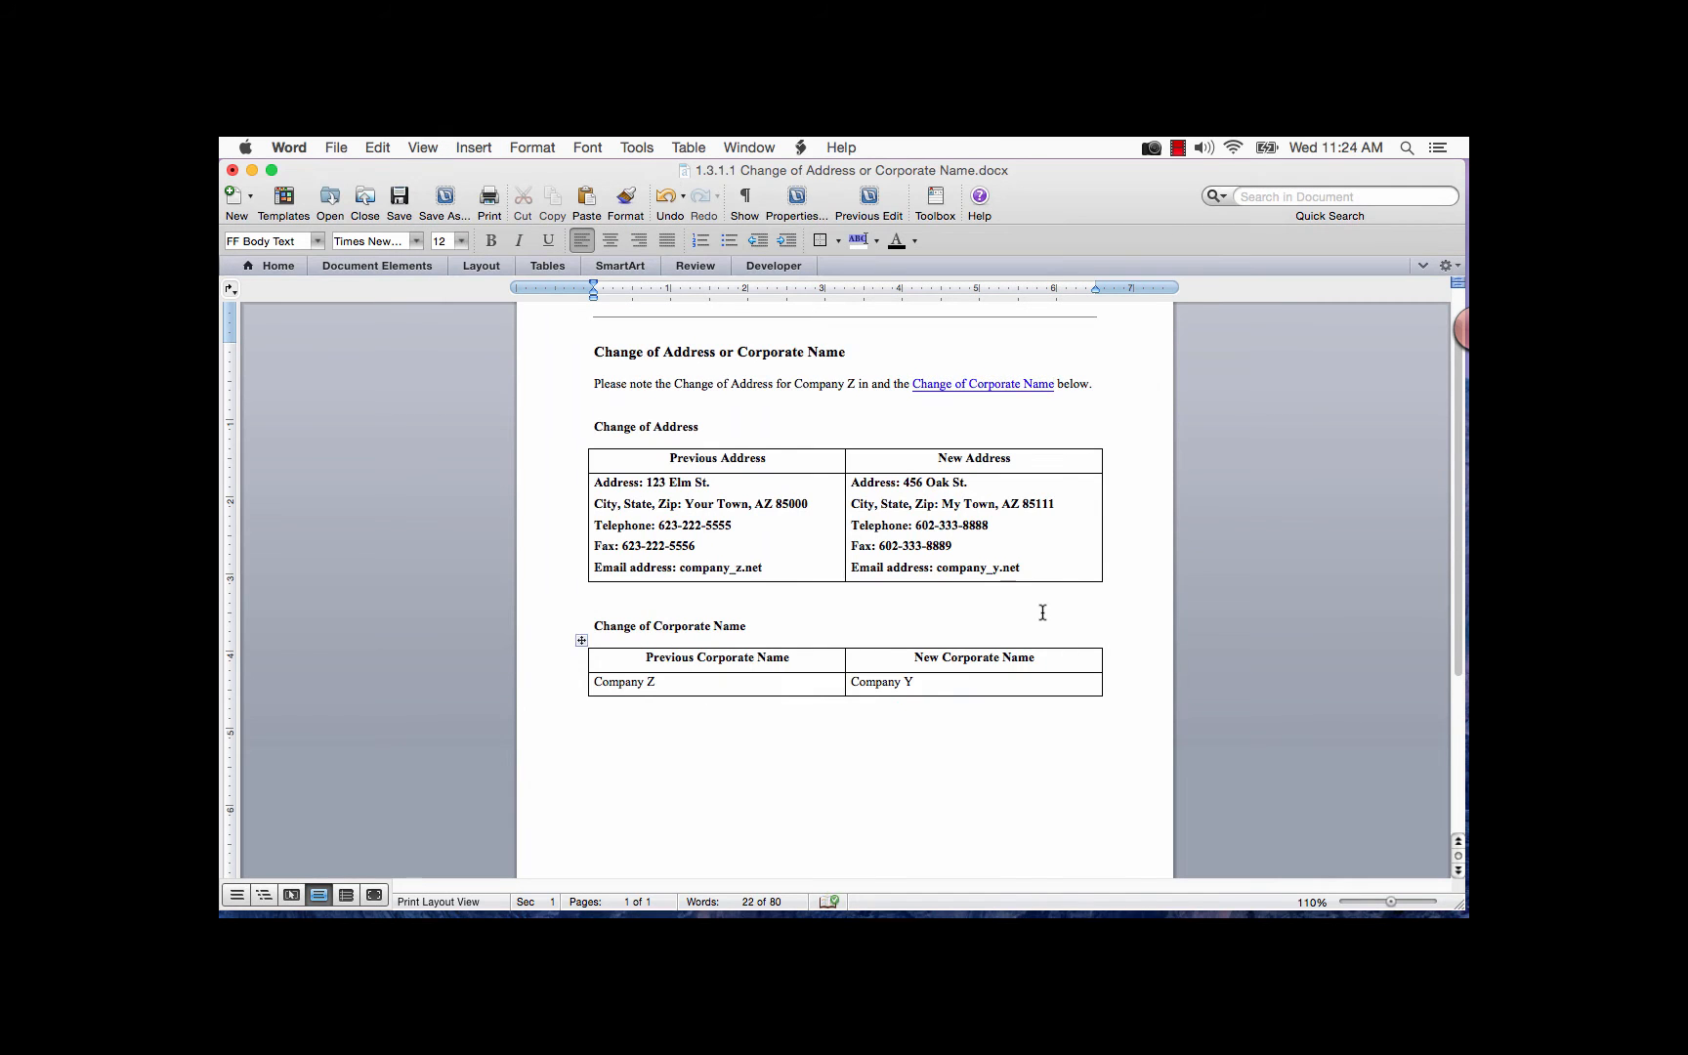
mouse_move(1010, 503)
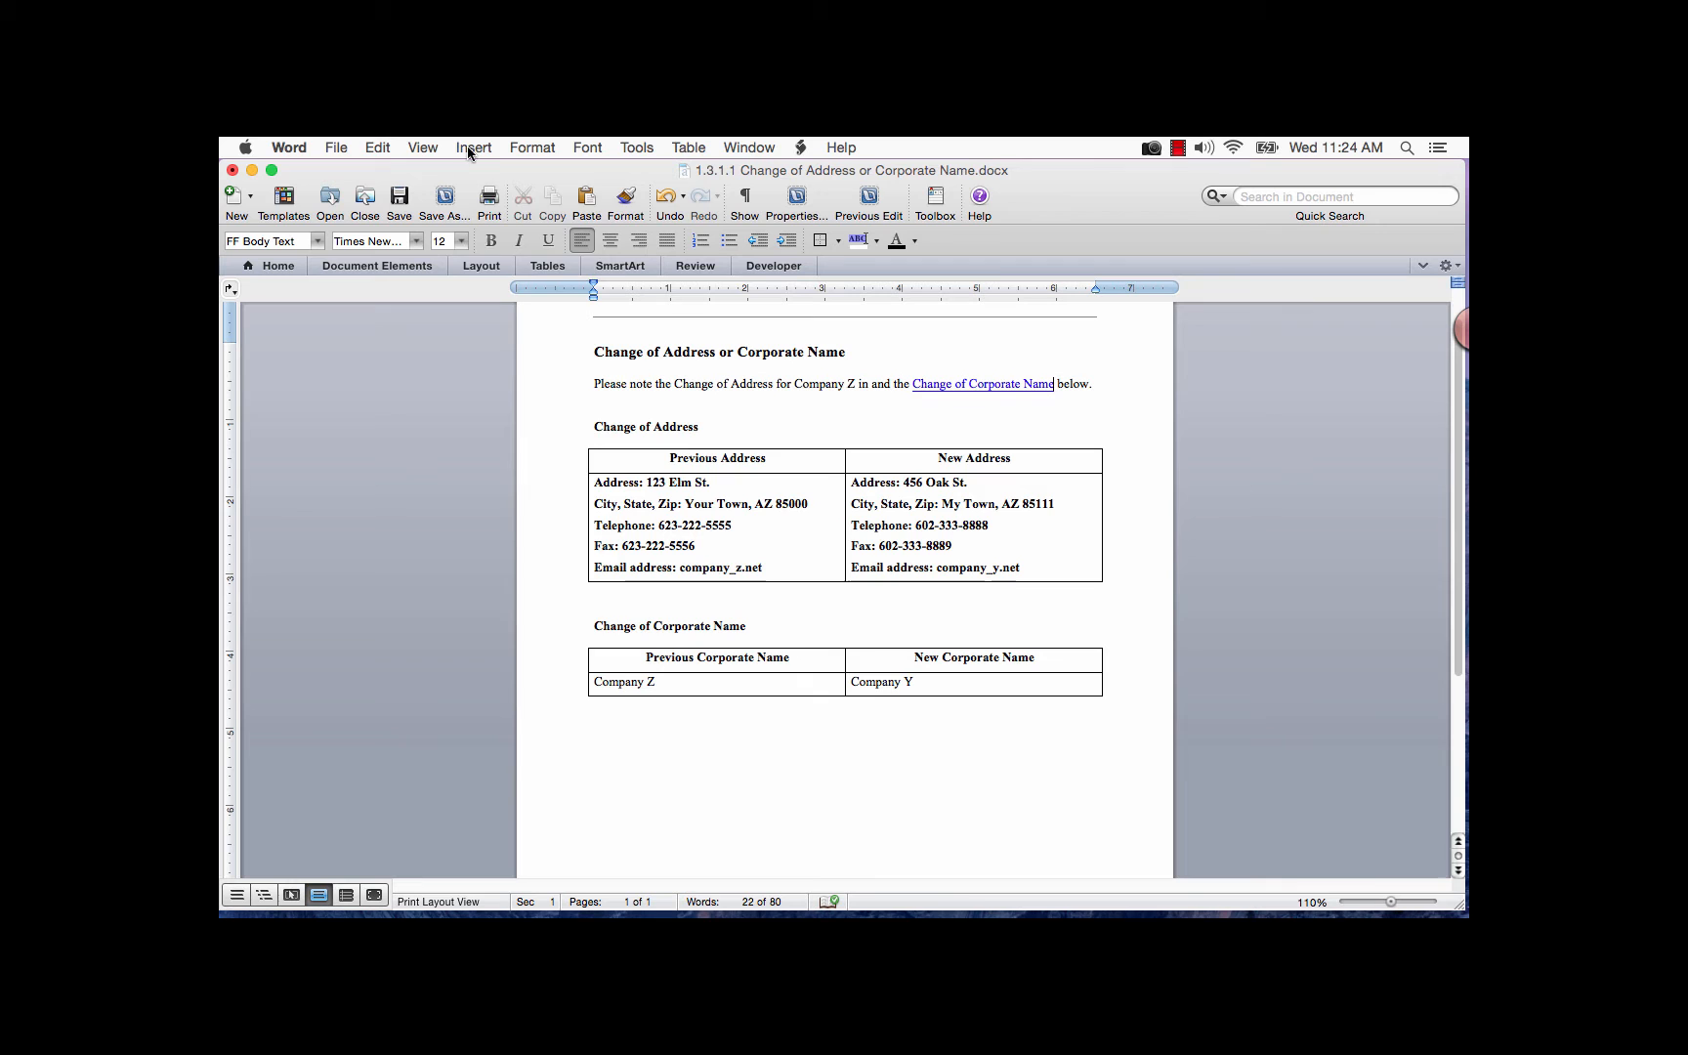
Step: Show the Insert menu's list of insertable items
click(473, 146)
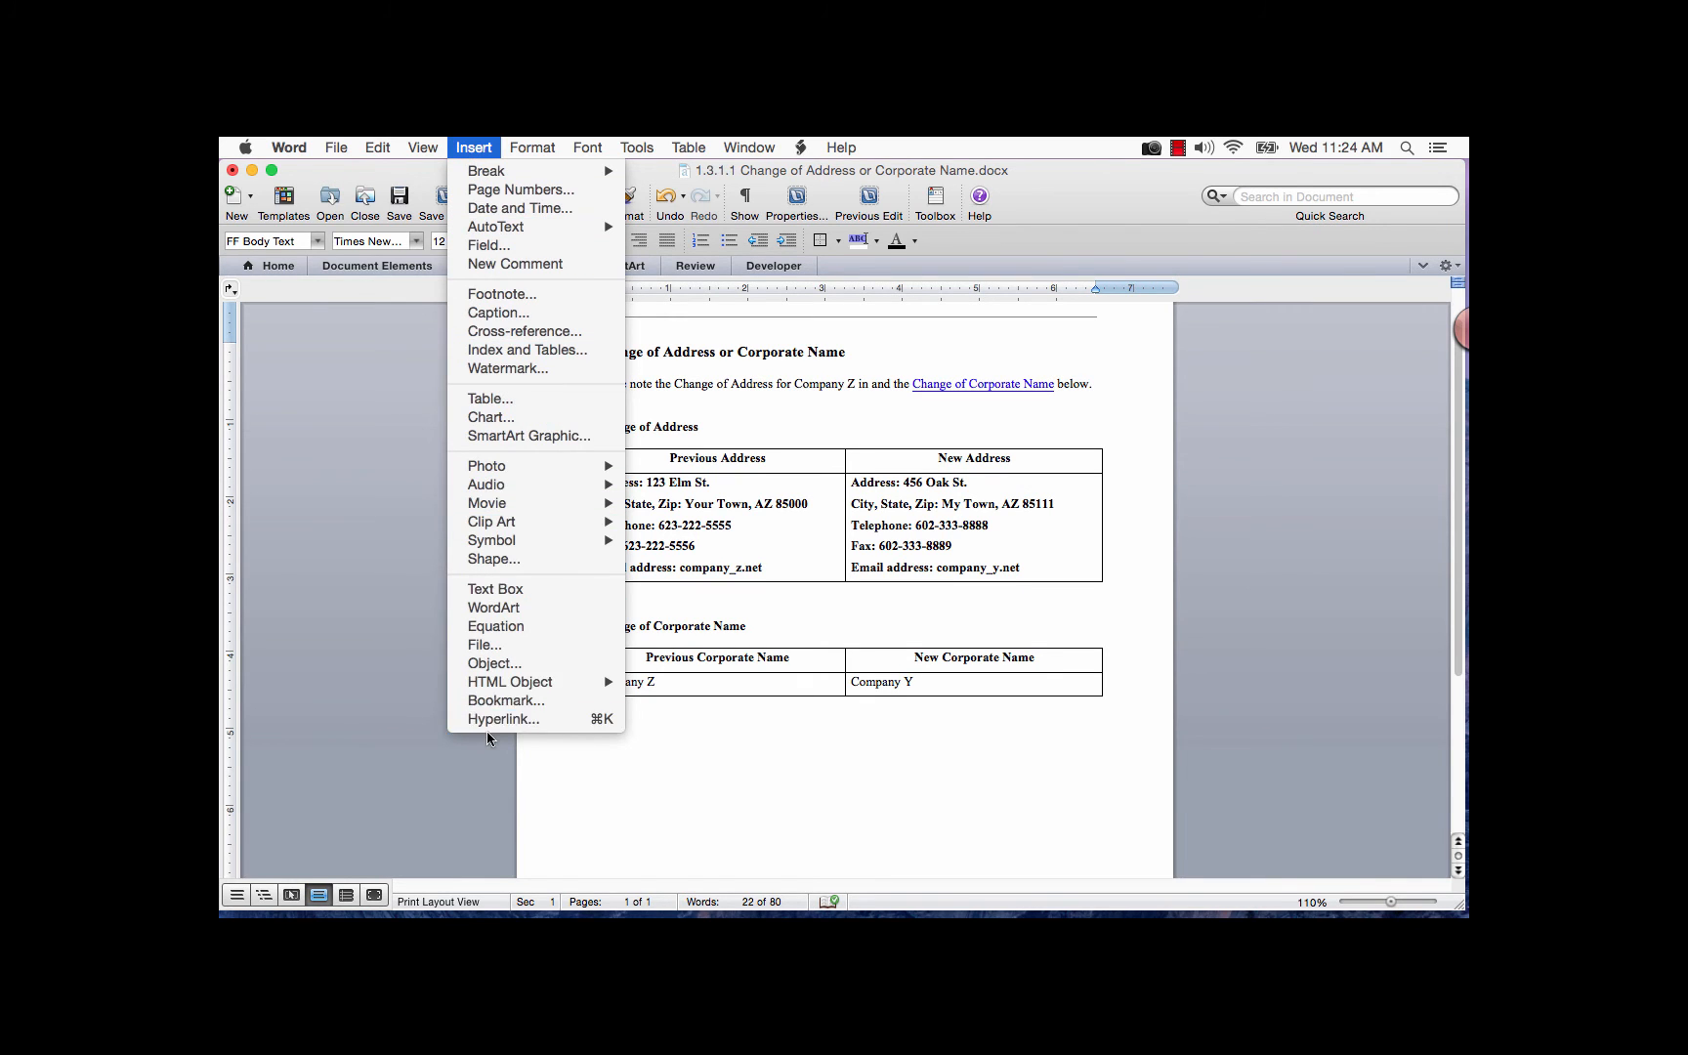
click(502, 719)
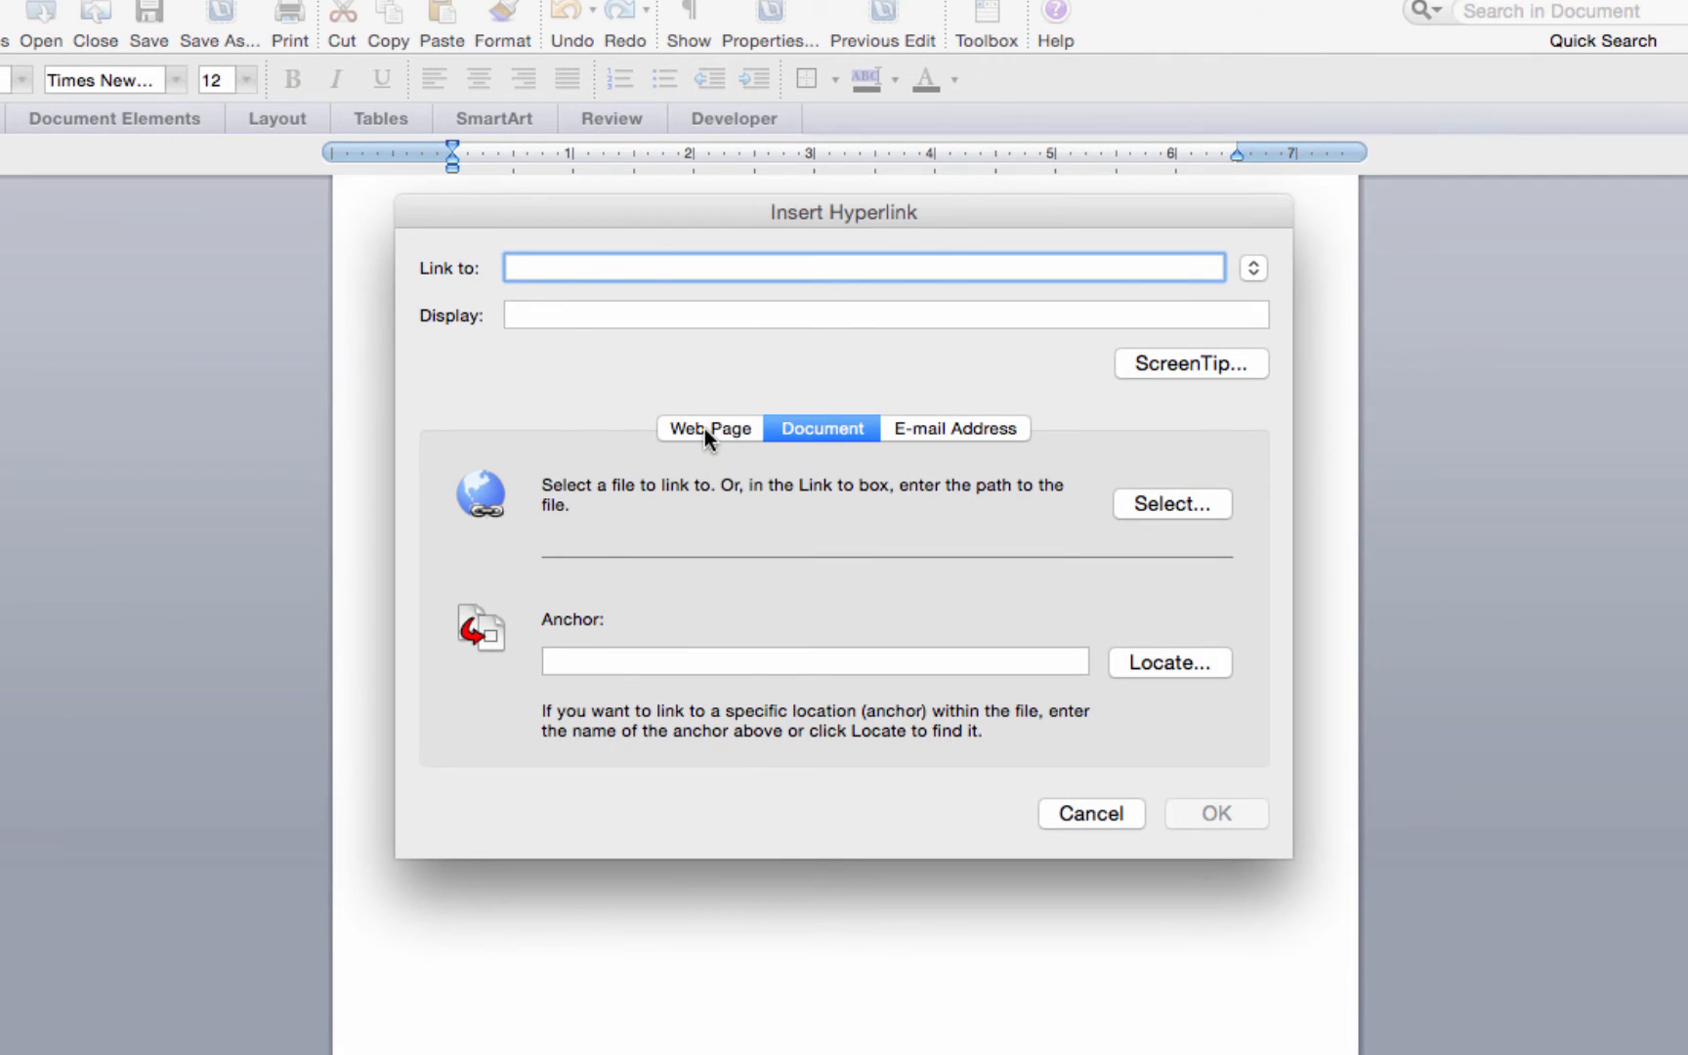
click(709, 428)
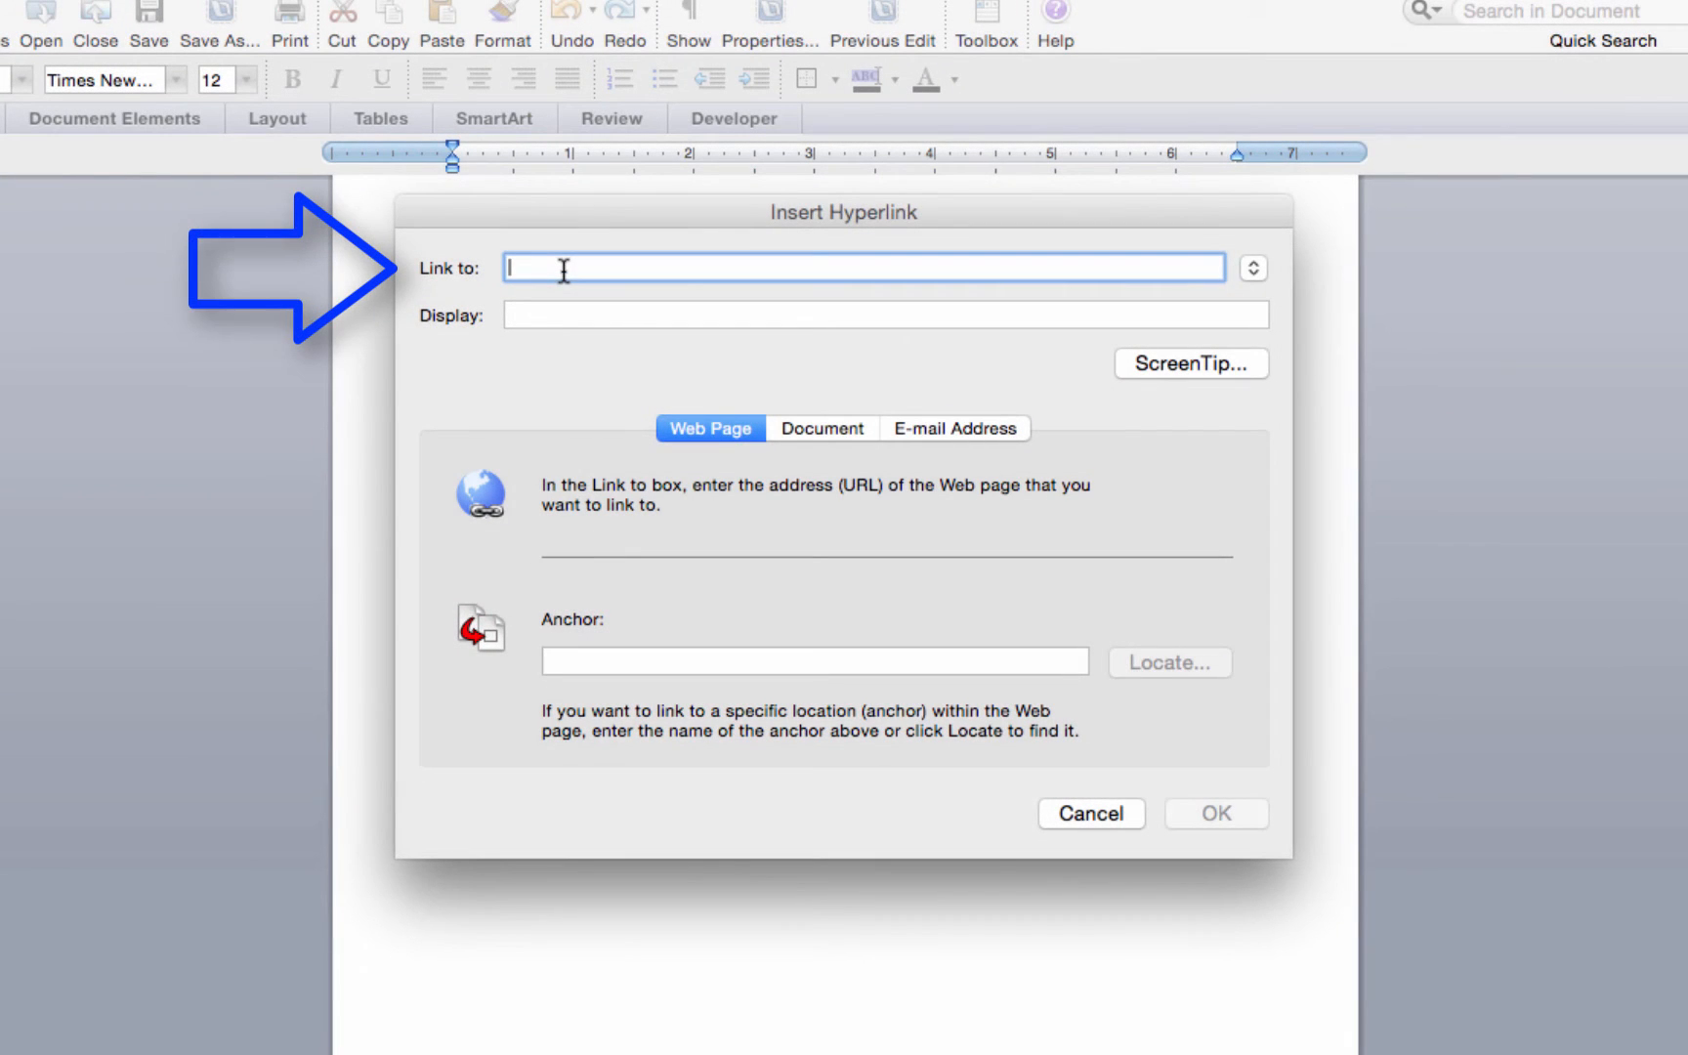
text(http://www.formattin)
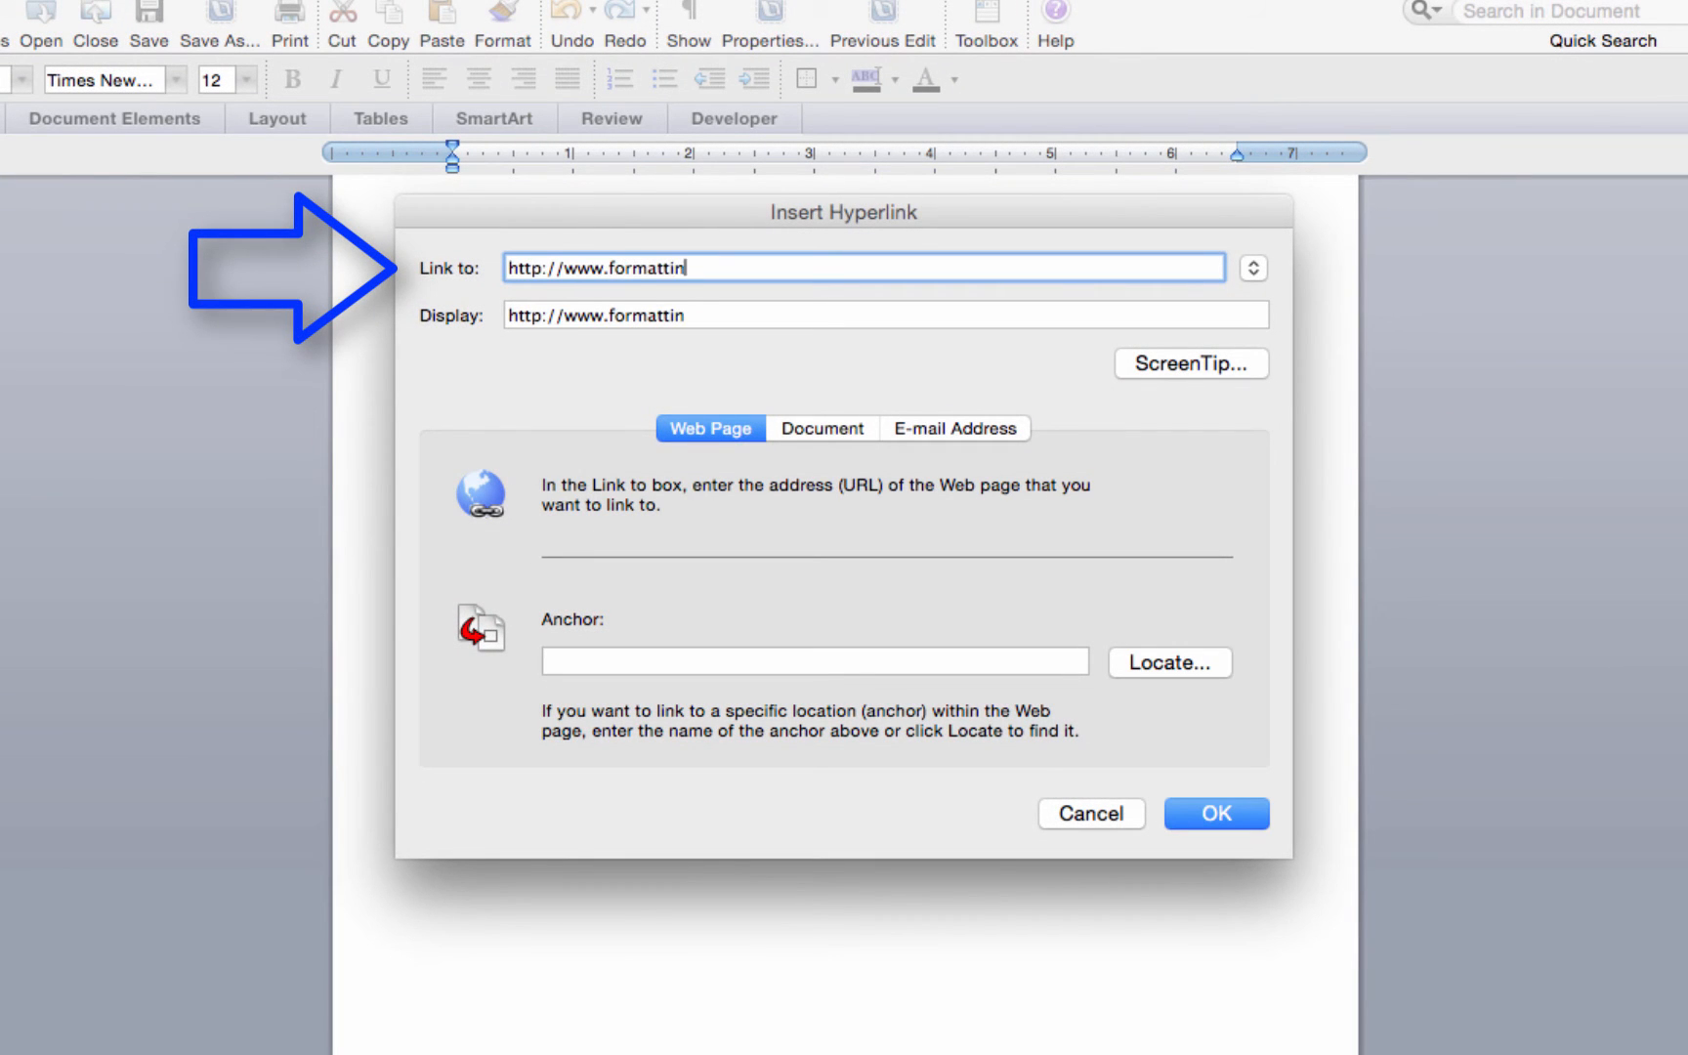
text(gformula.com)
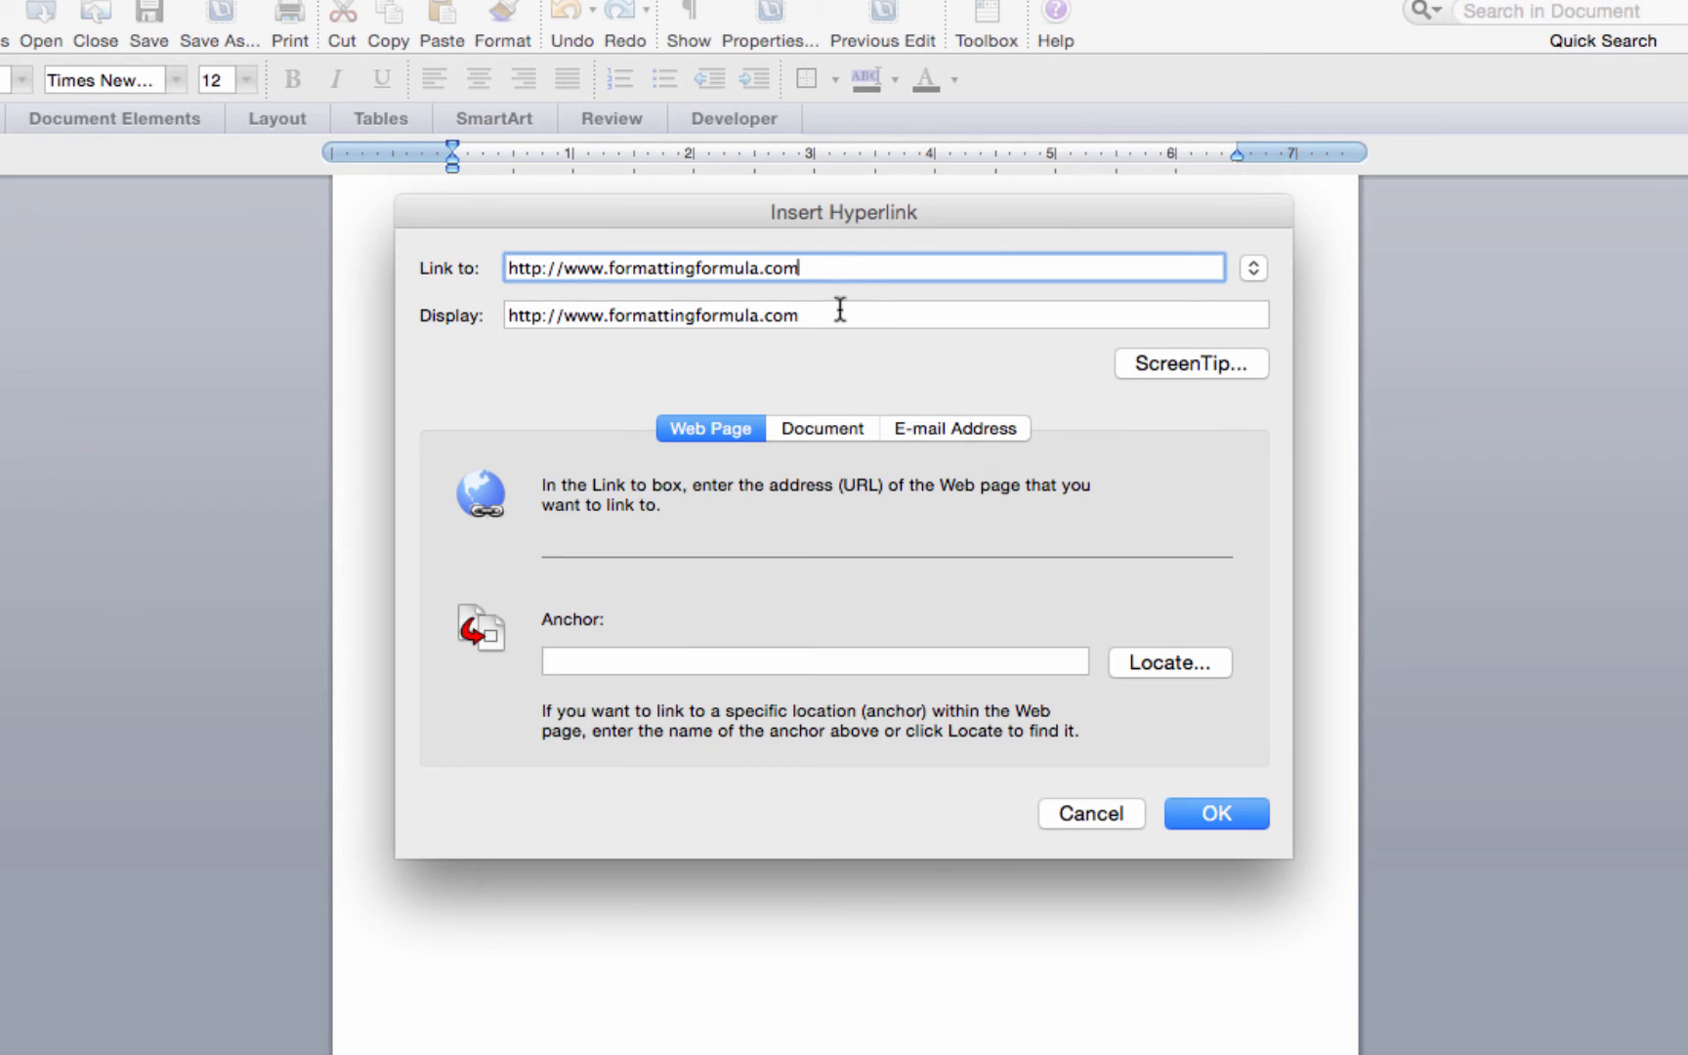
text(Change of Corpor)
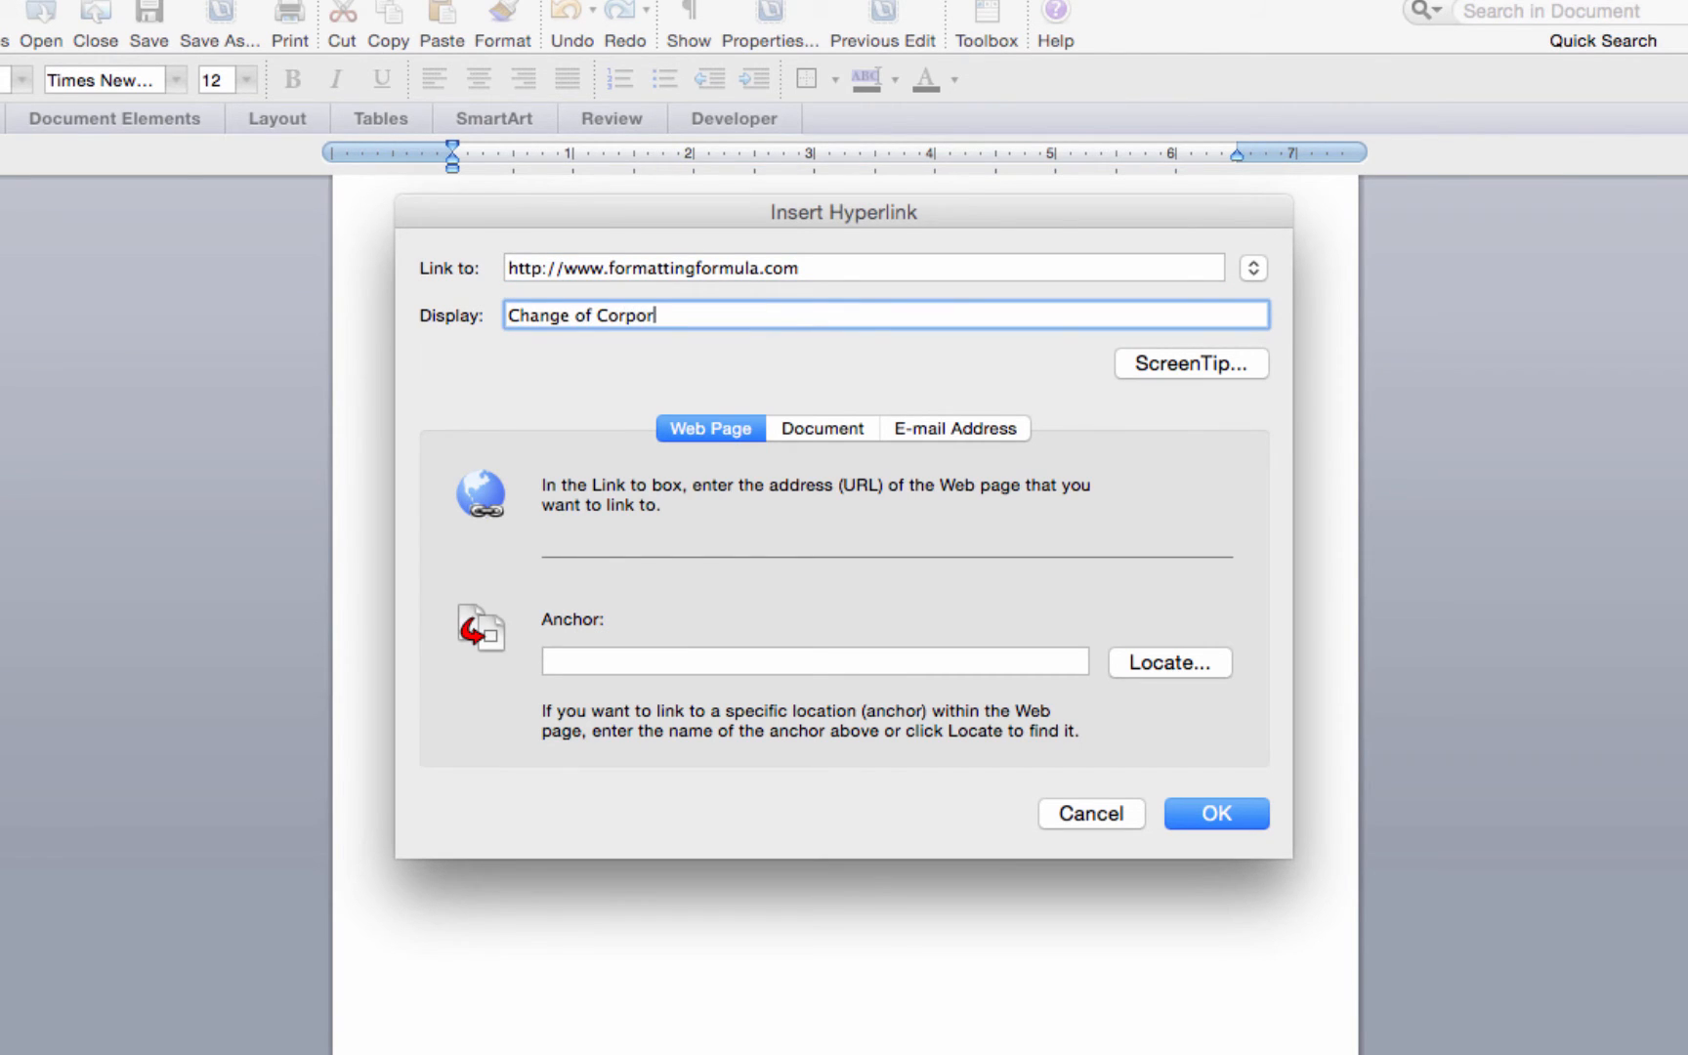
text(ate Name)
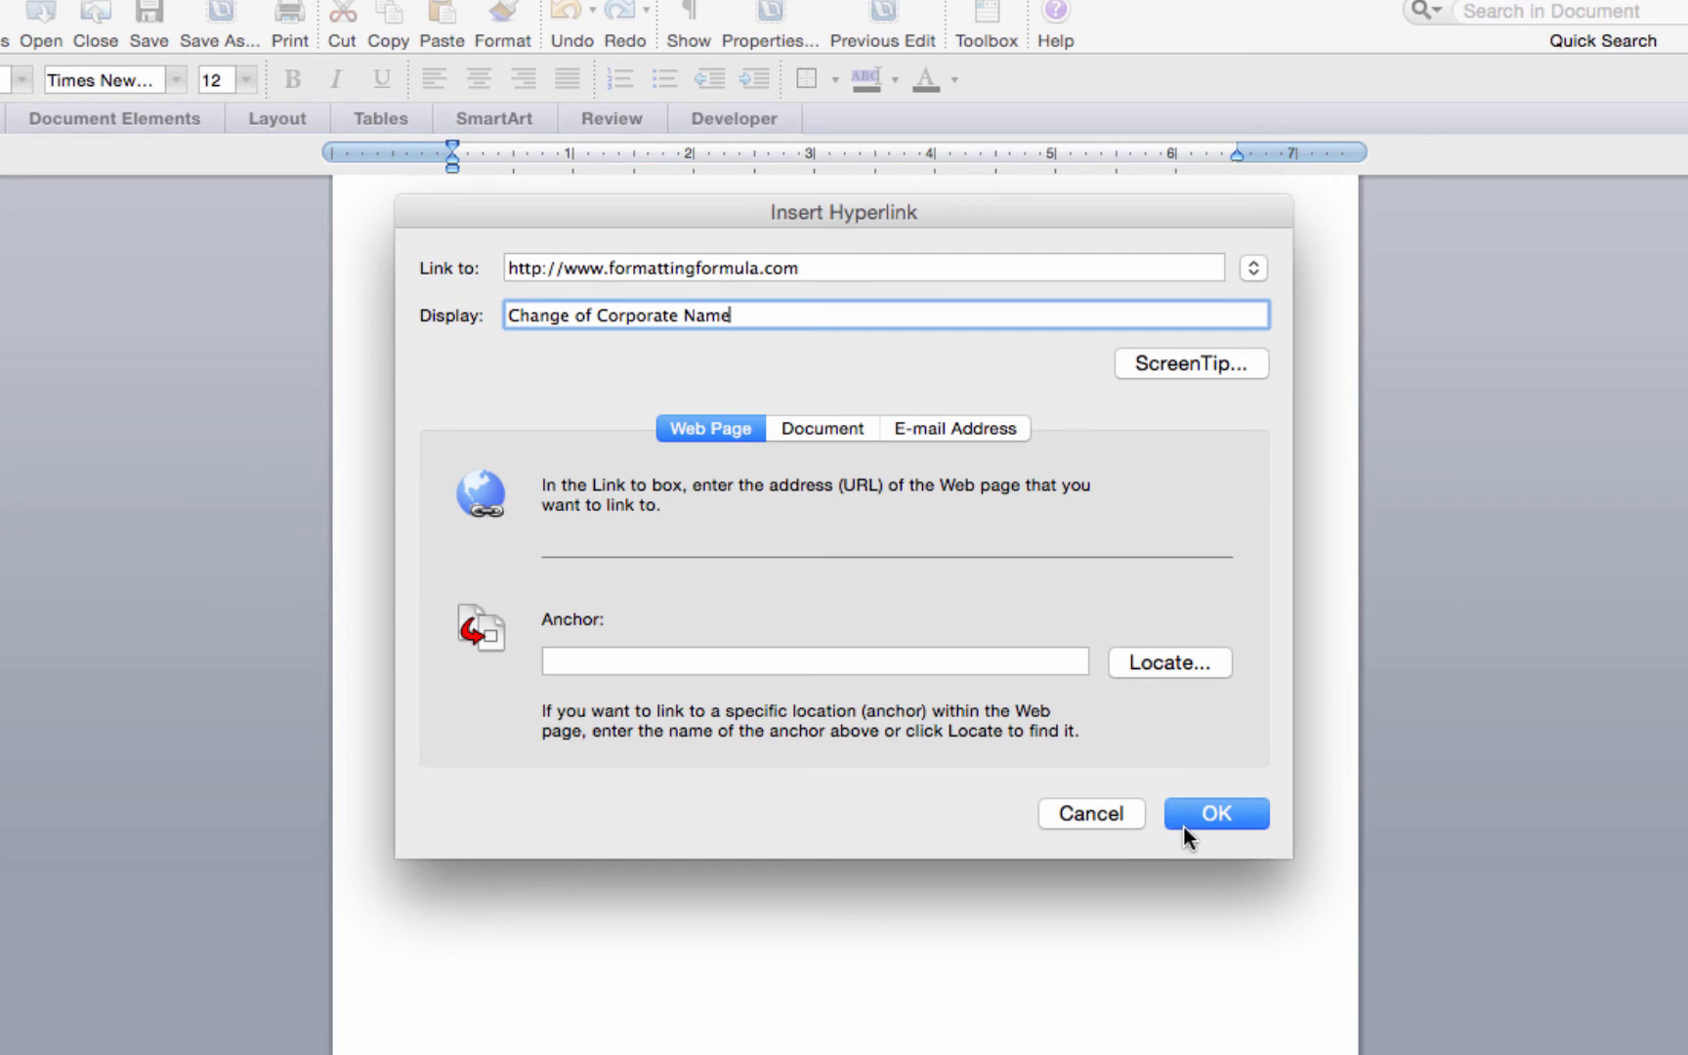
click(954, 428)
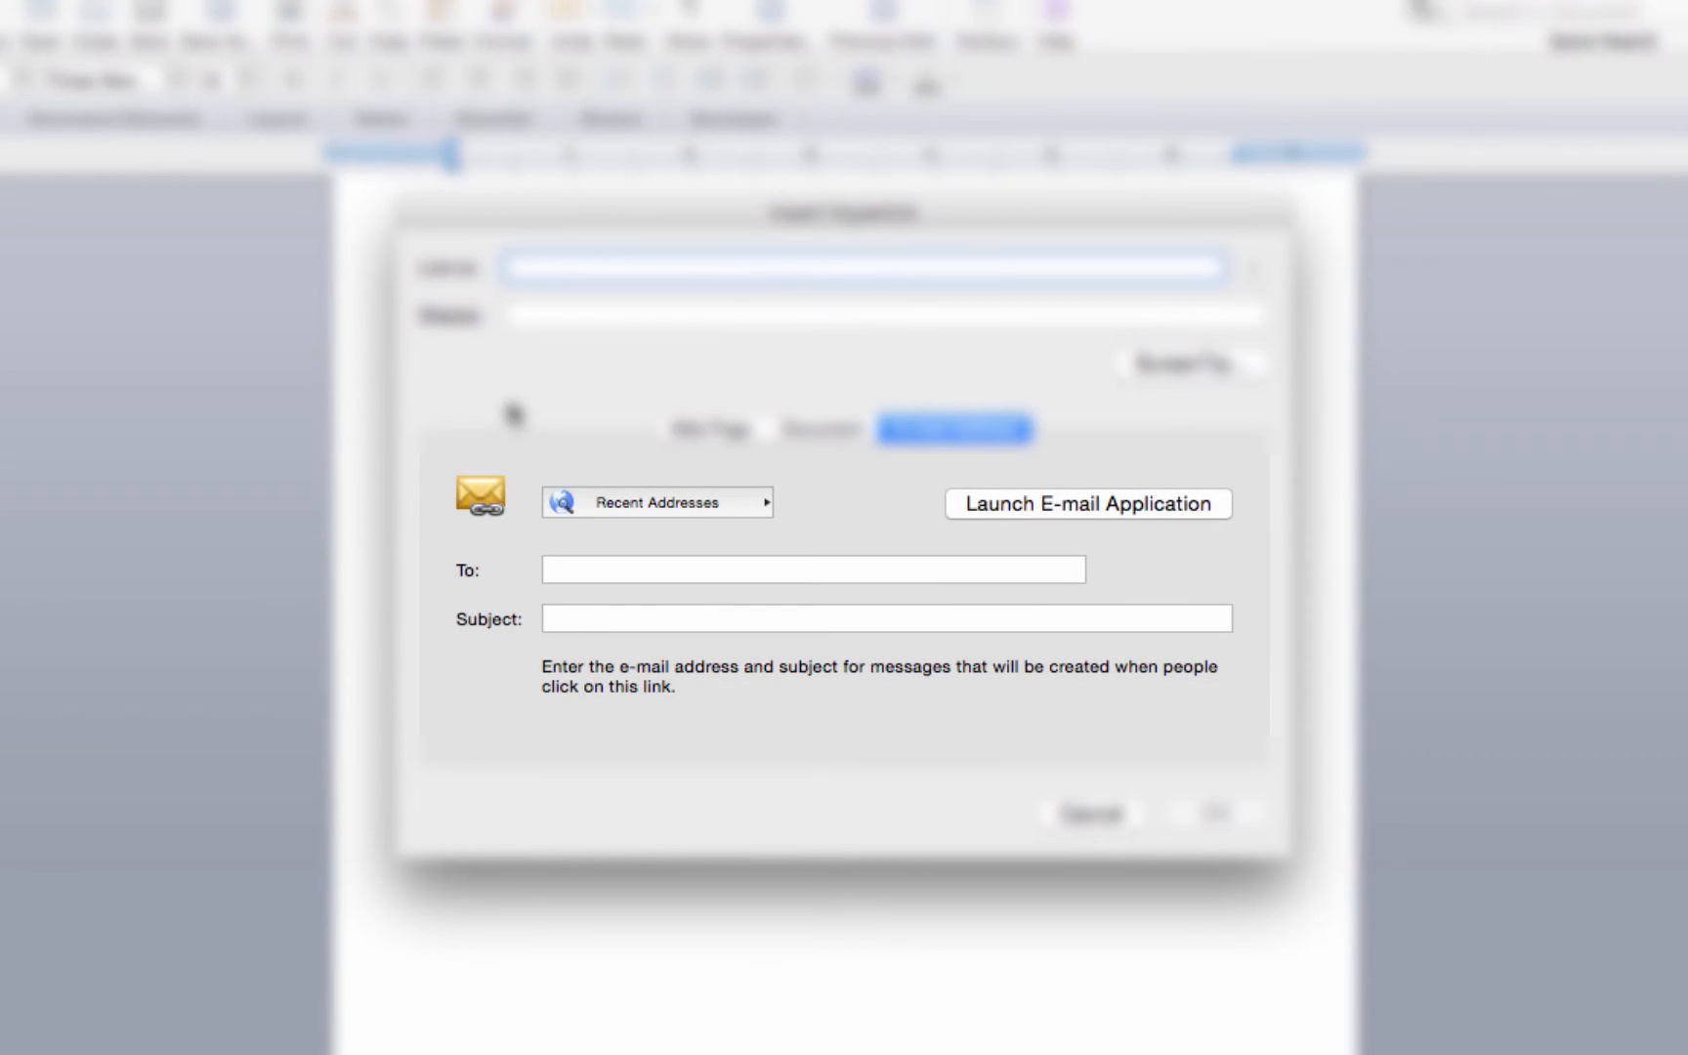
click(1088, 502)
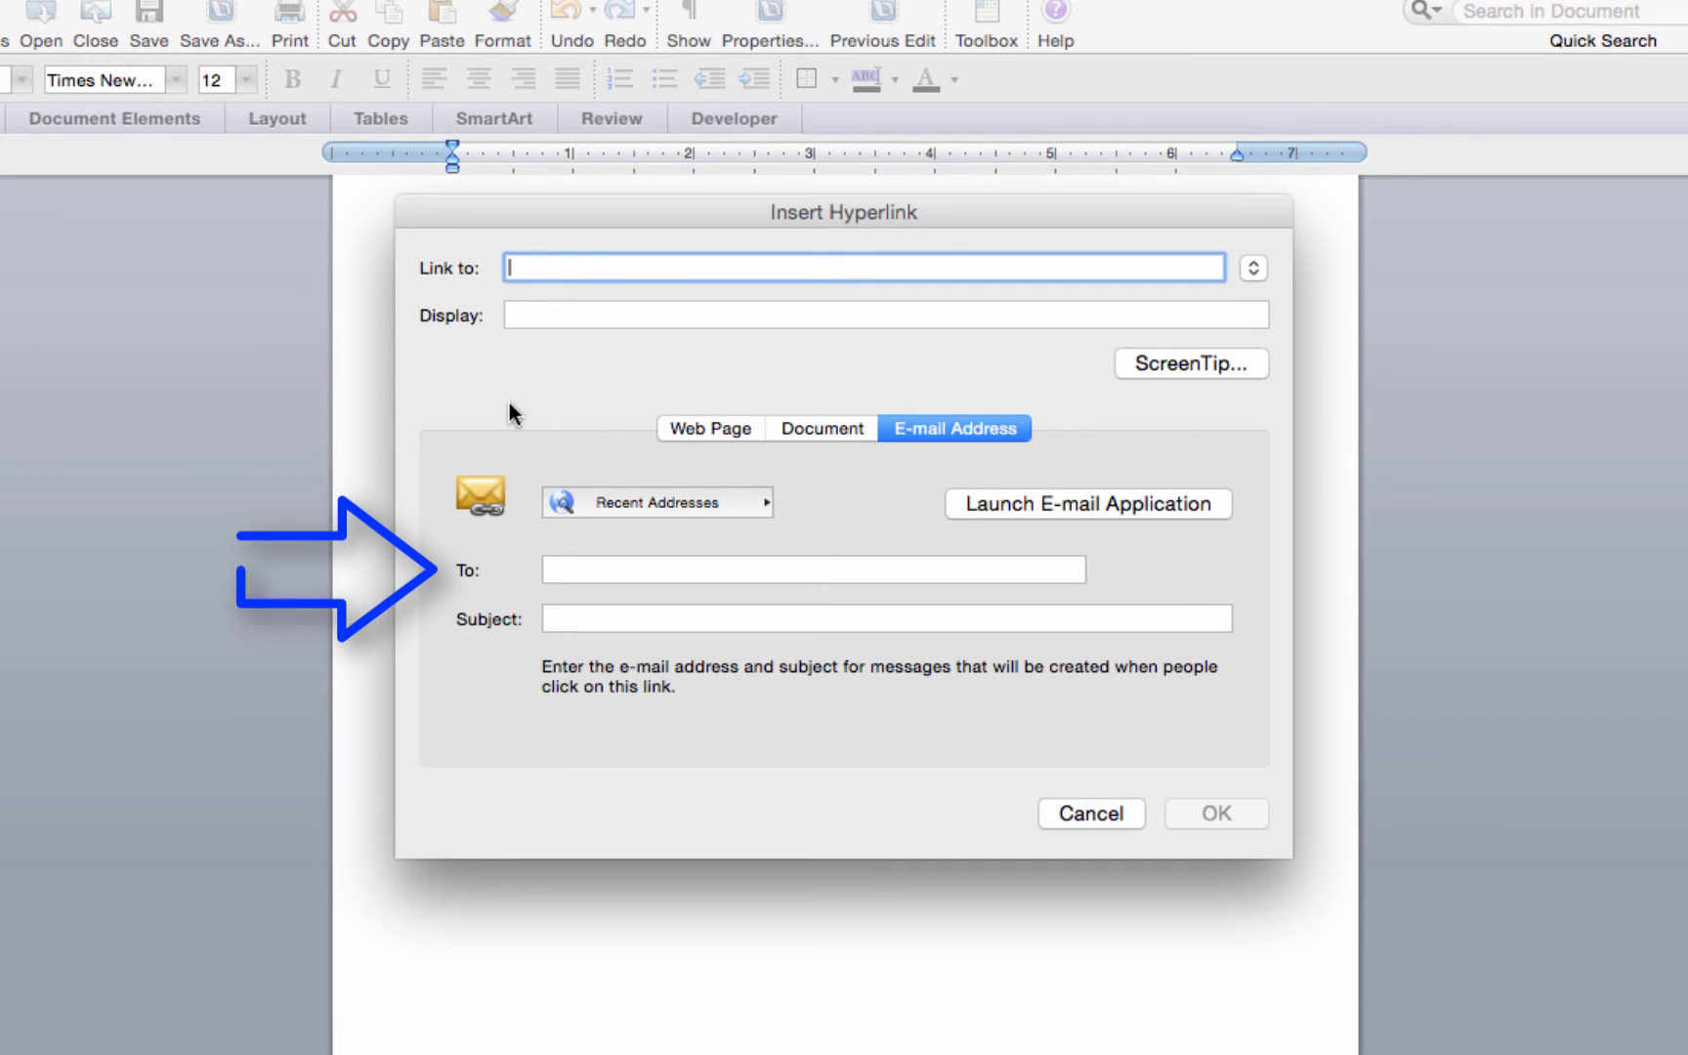
click(813, 569)
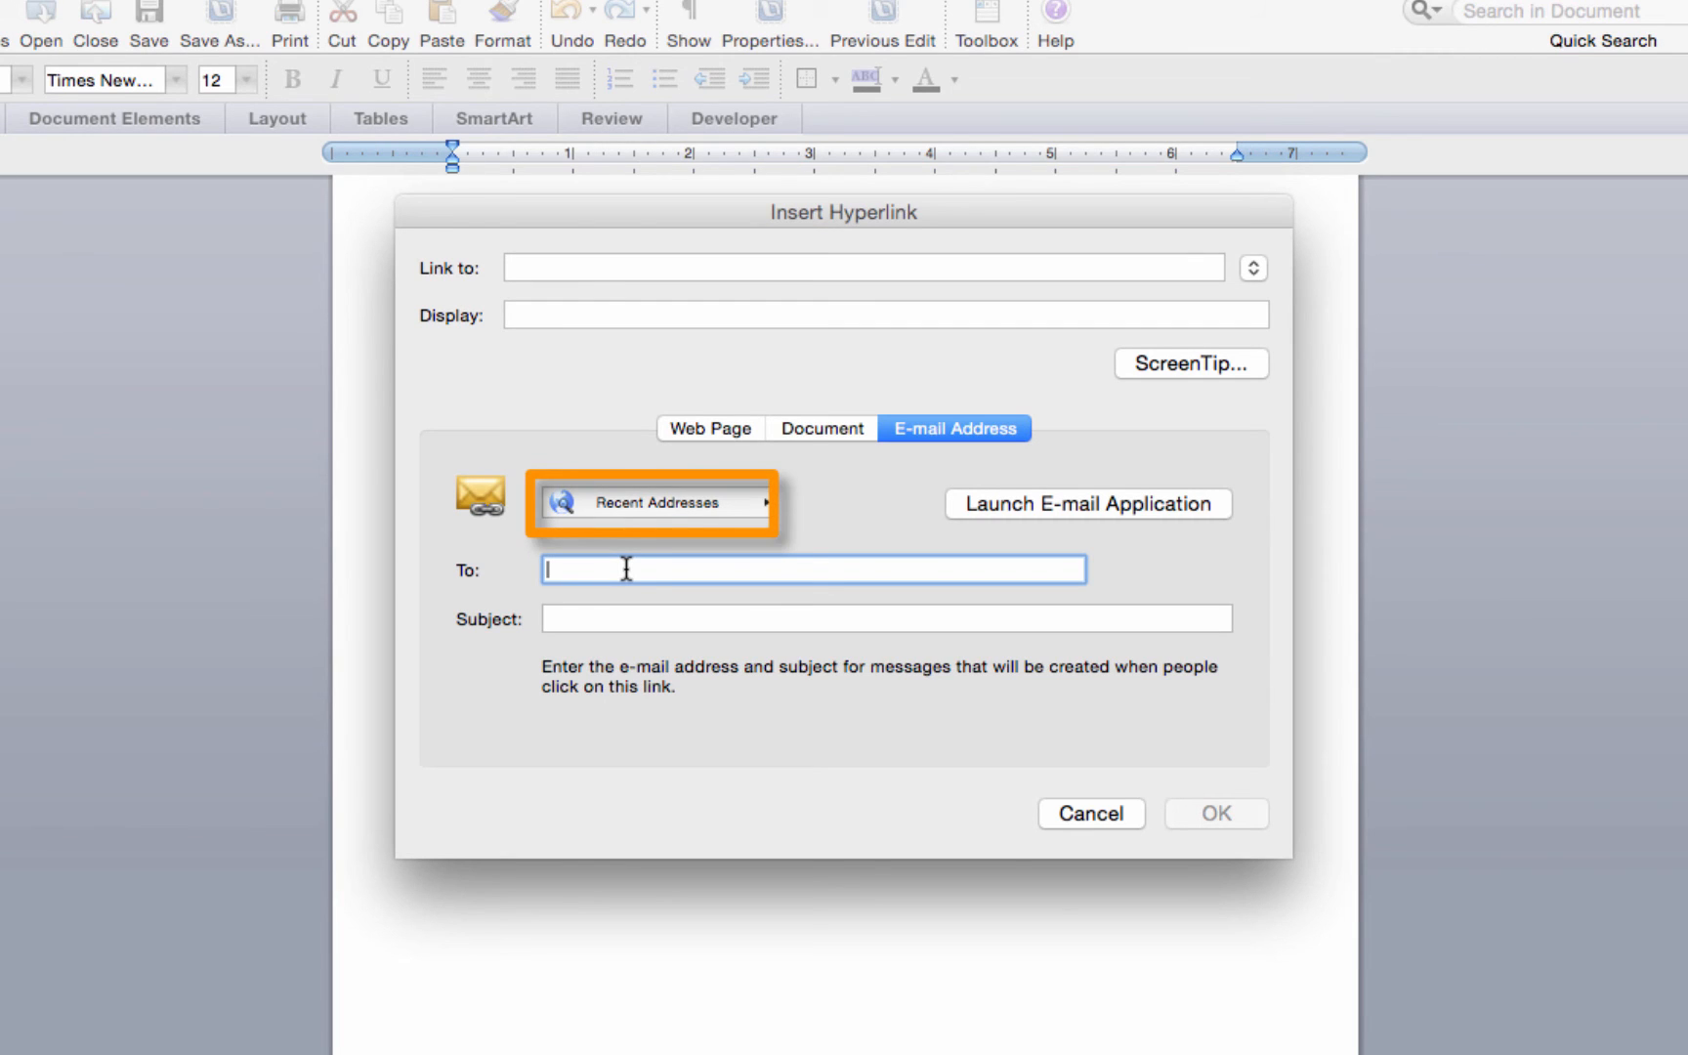
click(650, 502)
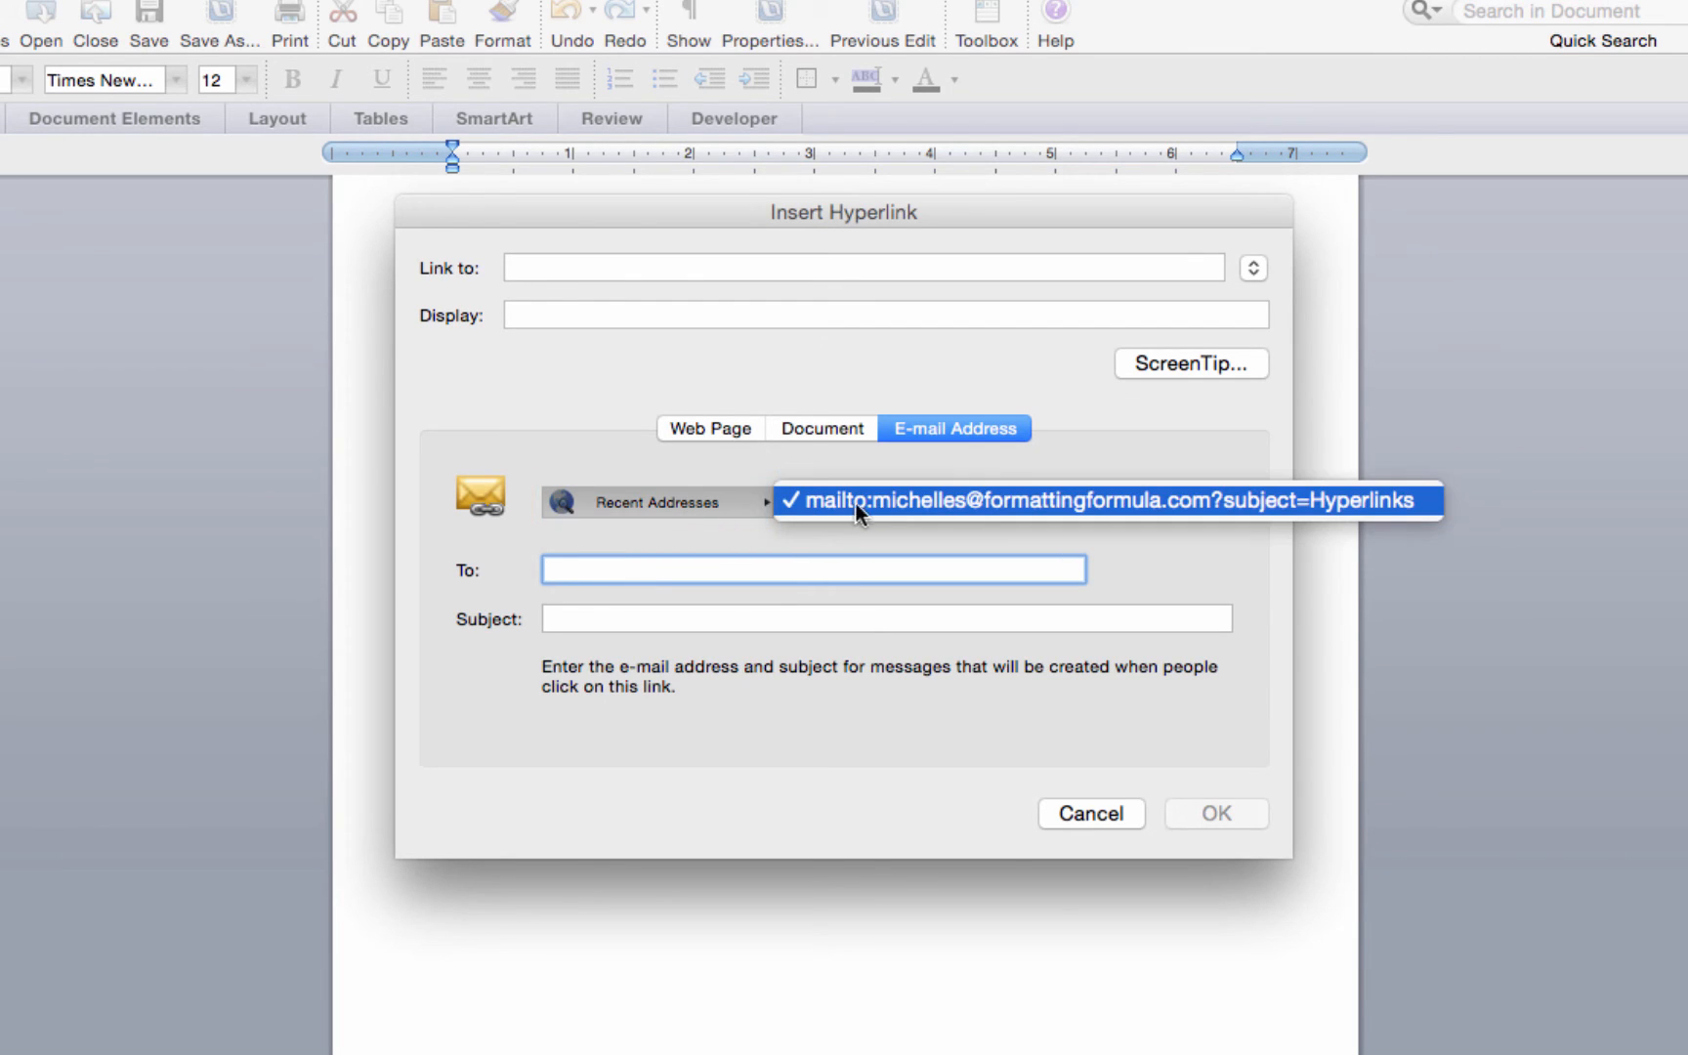
click(1104, 500)
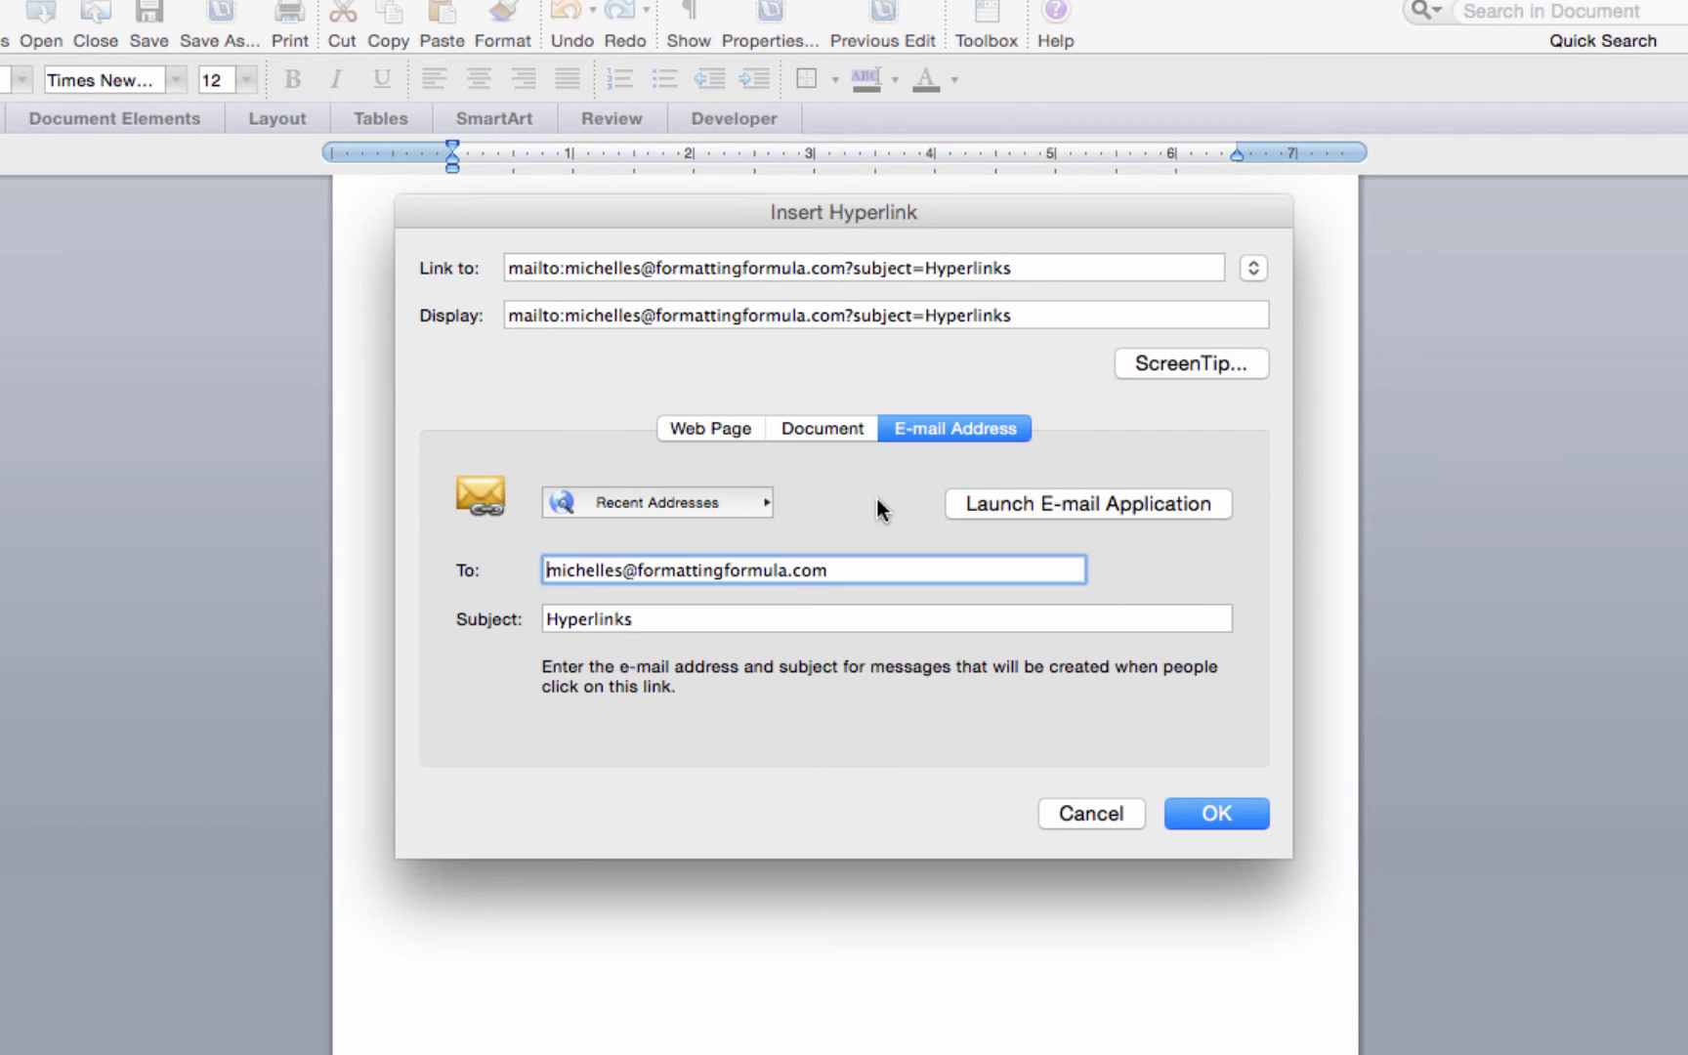
mouse_move(895, 525)
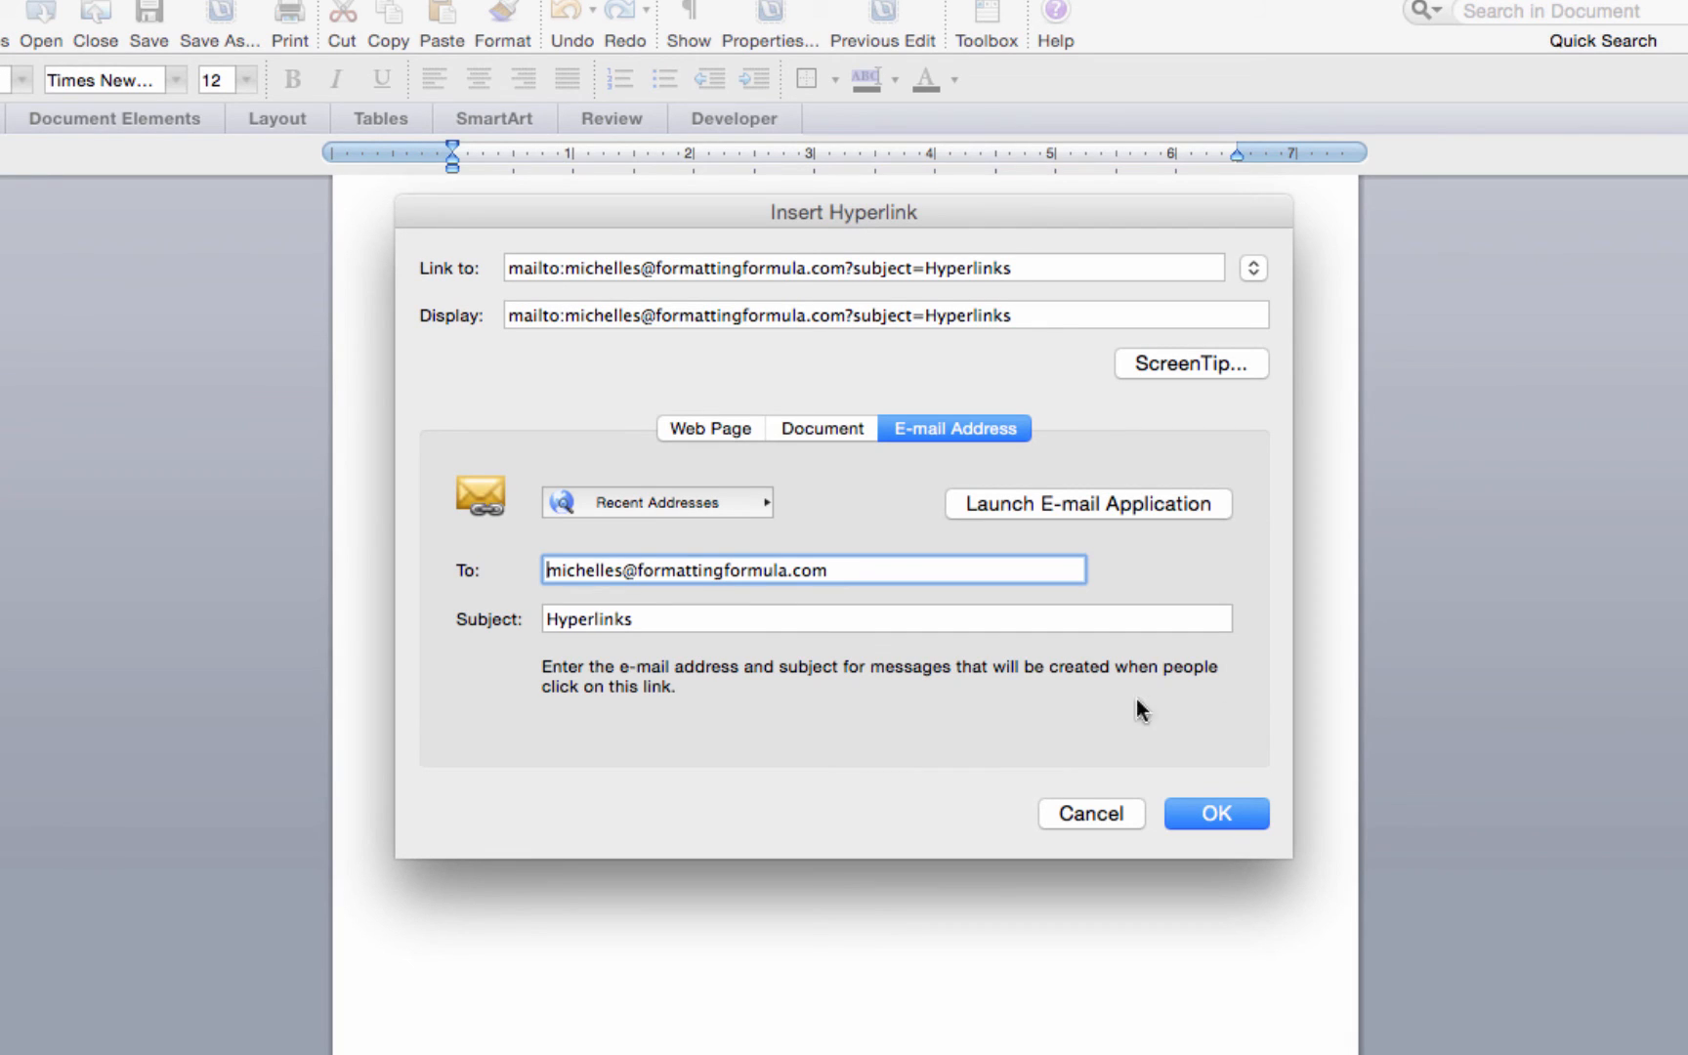
mouse_move(648, 650)
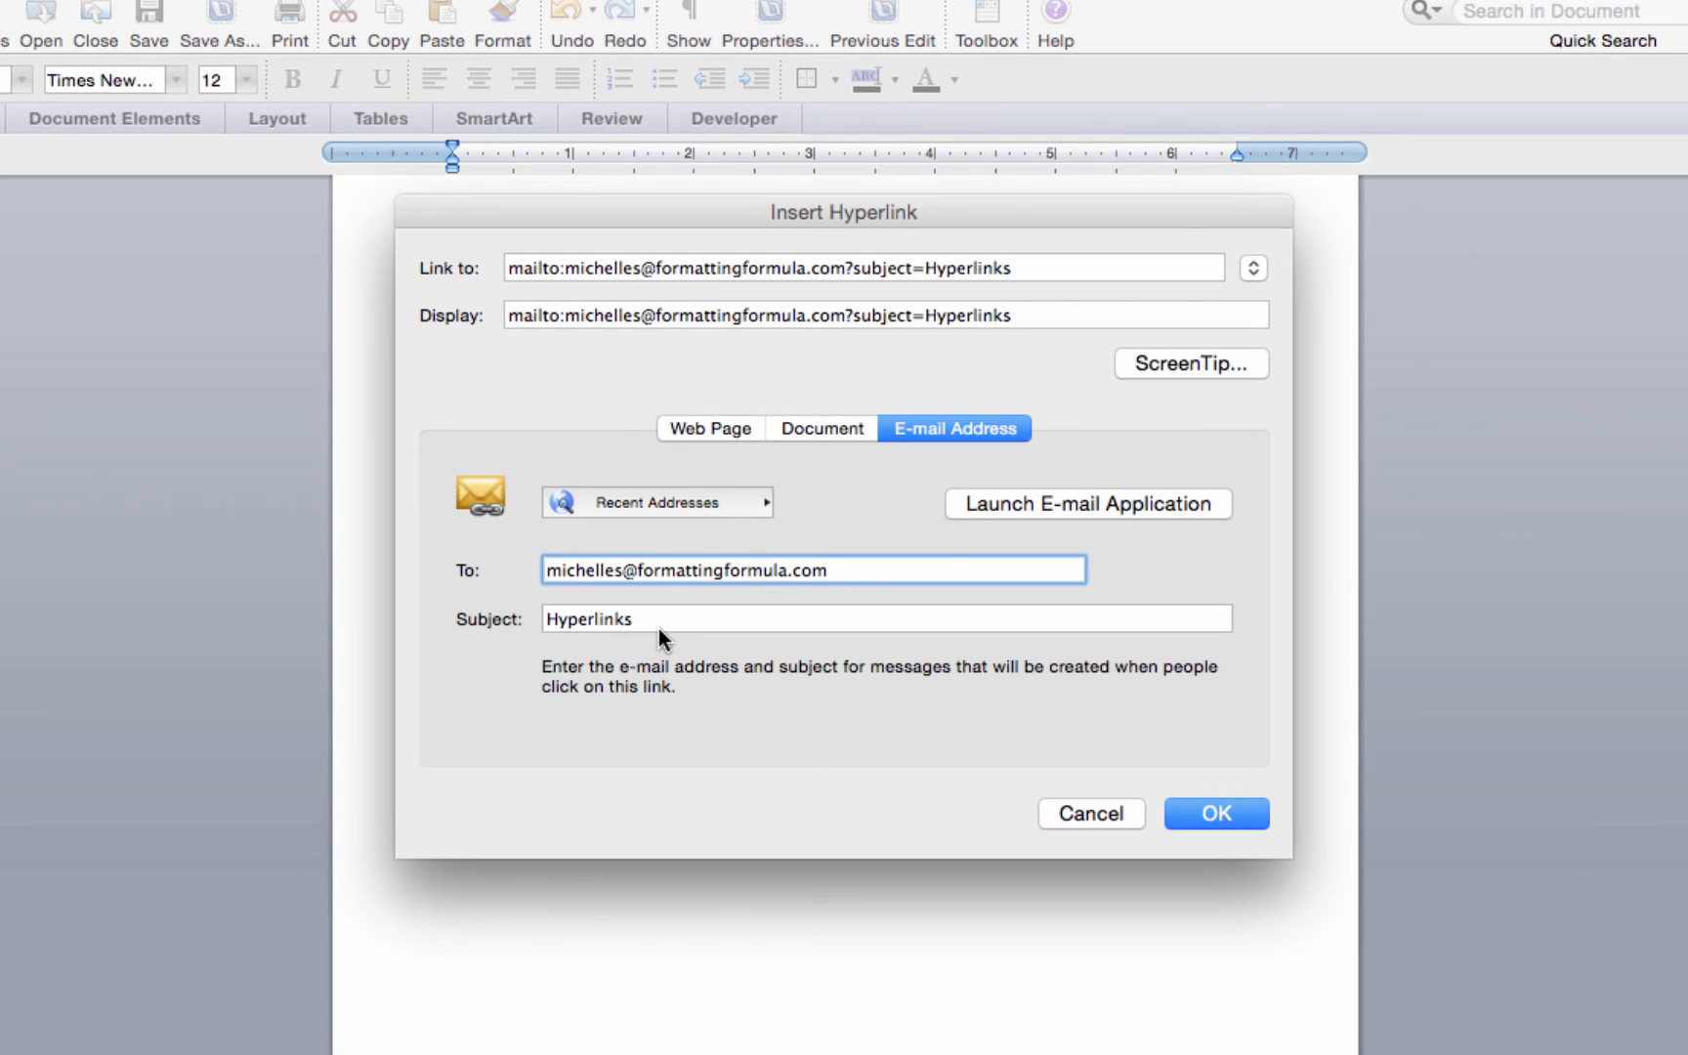
Step: Replace the link's display text with 'Hyperlinks' and move on to its ScreenTip setting
click(549, 568)
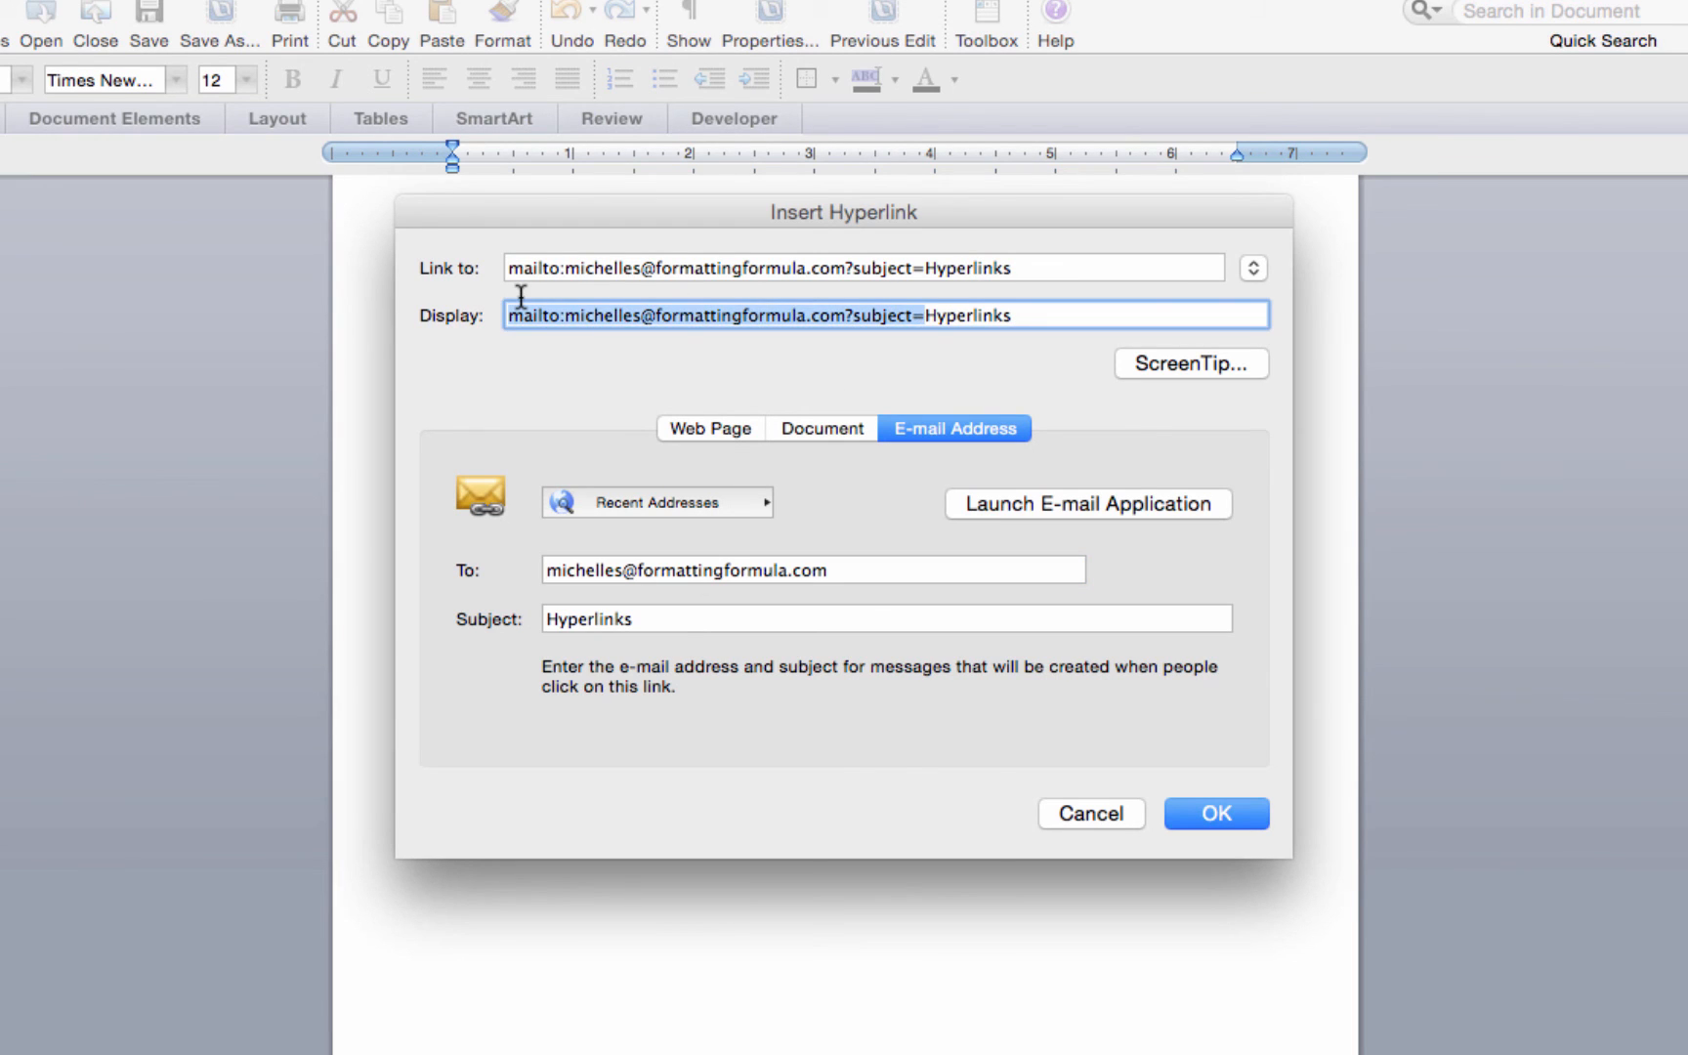
text(Hyperlinks)
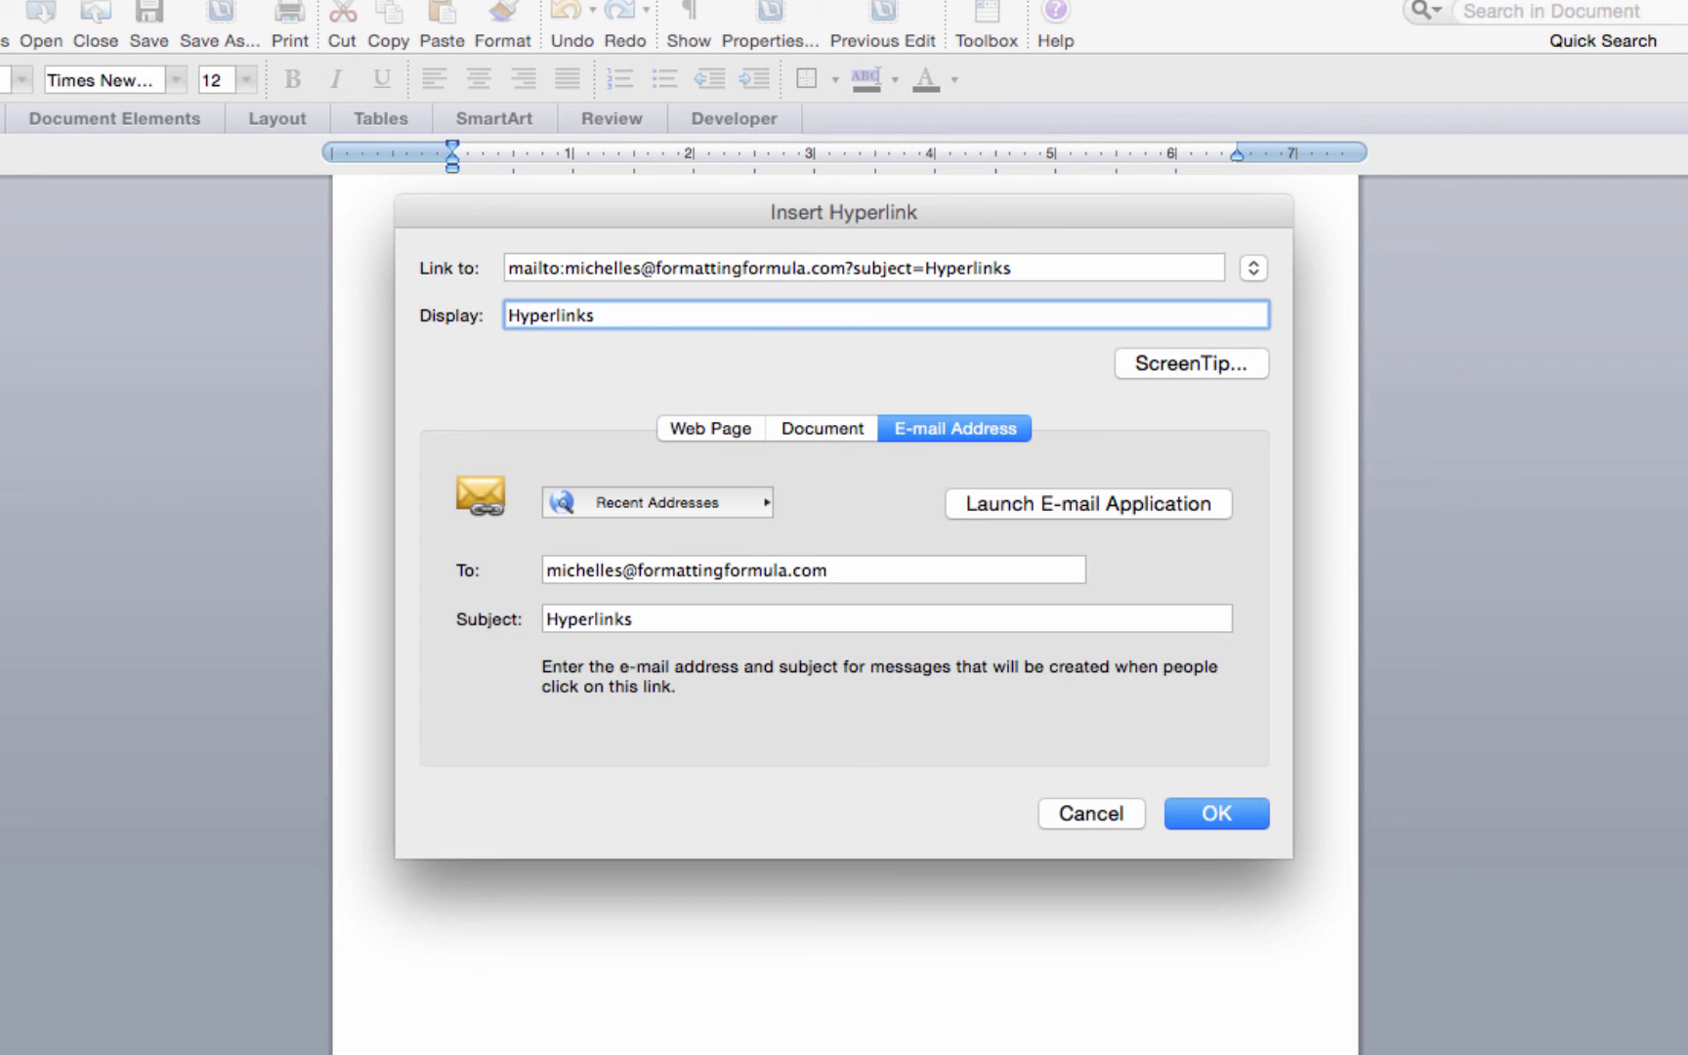
click(1190, 363)
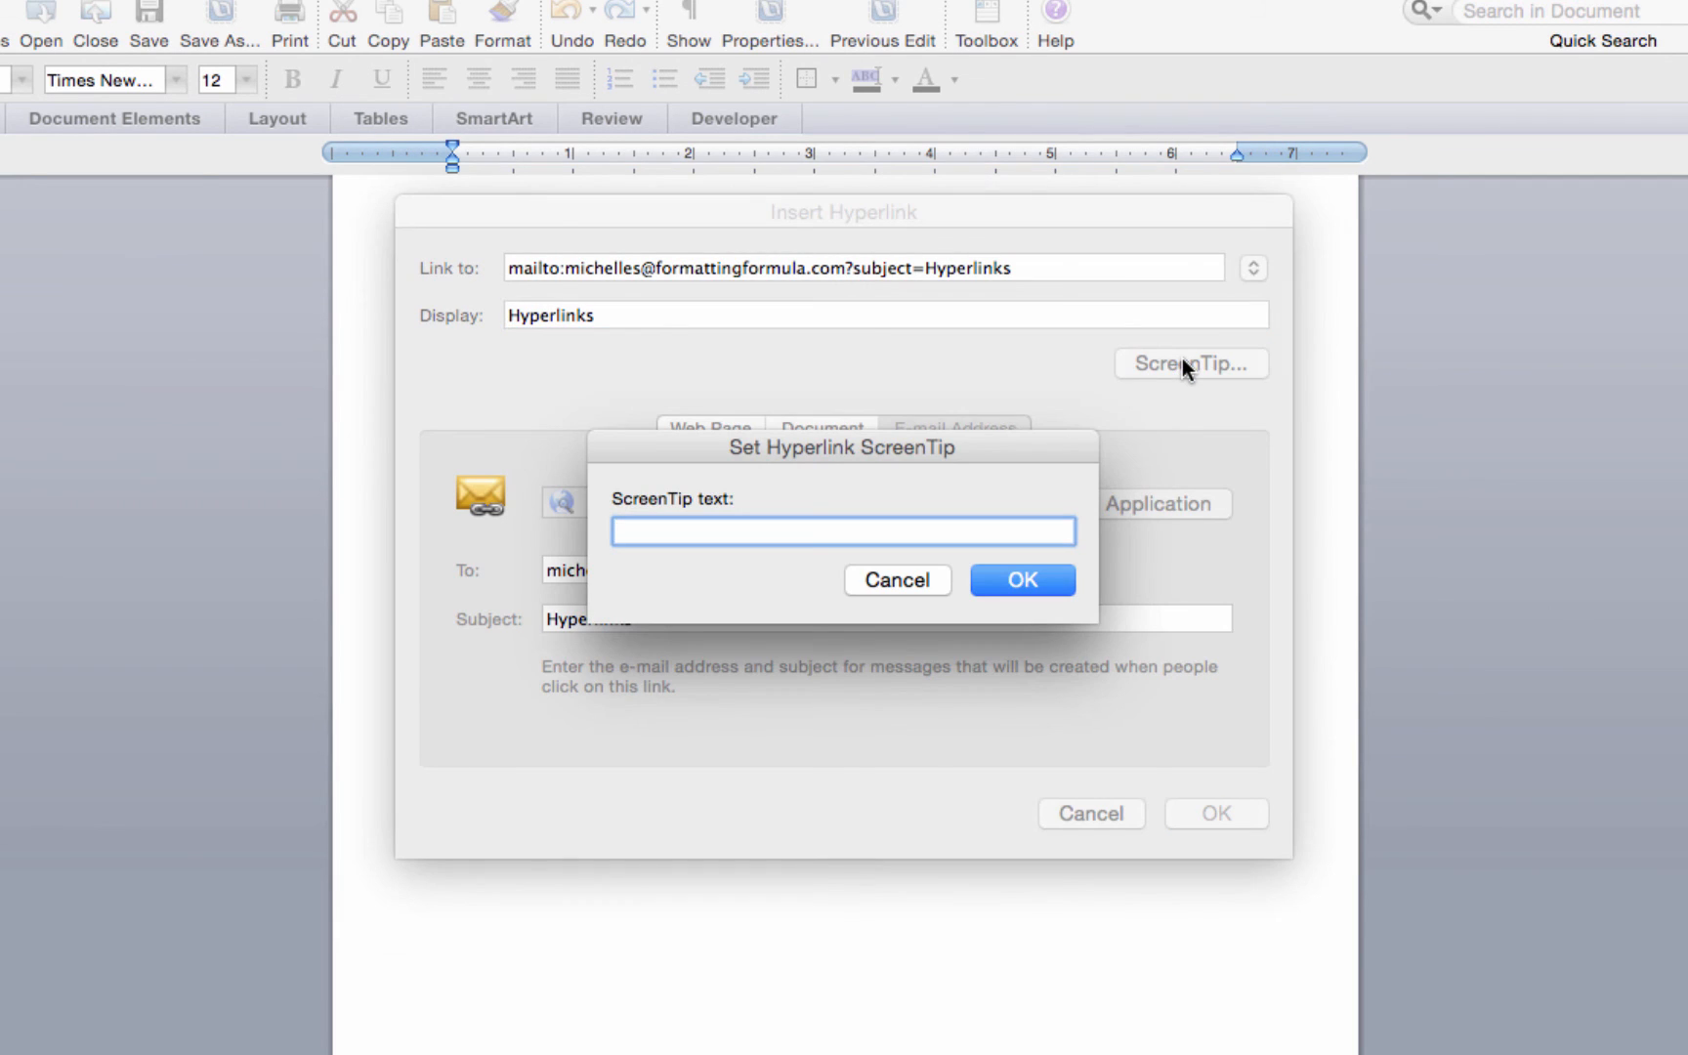
Step: Enter the hover tip 'You will be t...' and confirm it, returning to the document
click(842, 532)
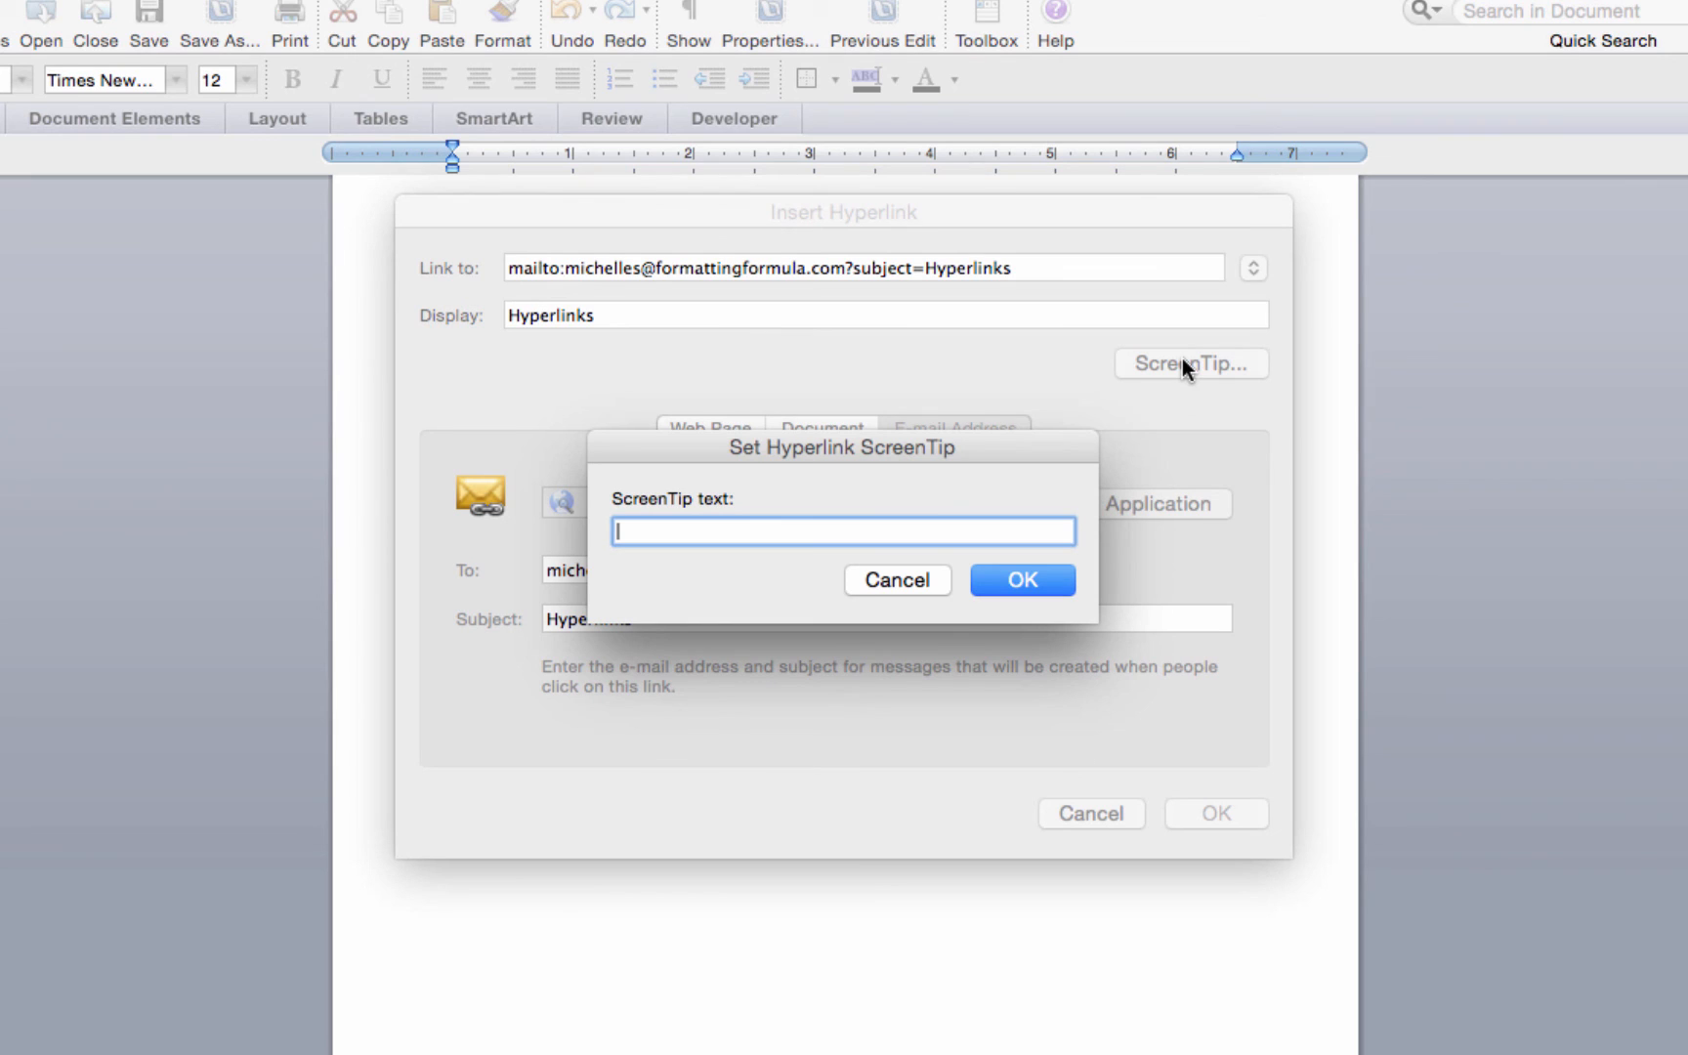
text(You will be take to the location of the hyperlink.)
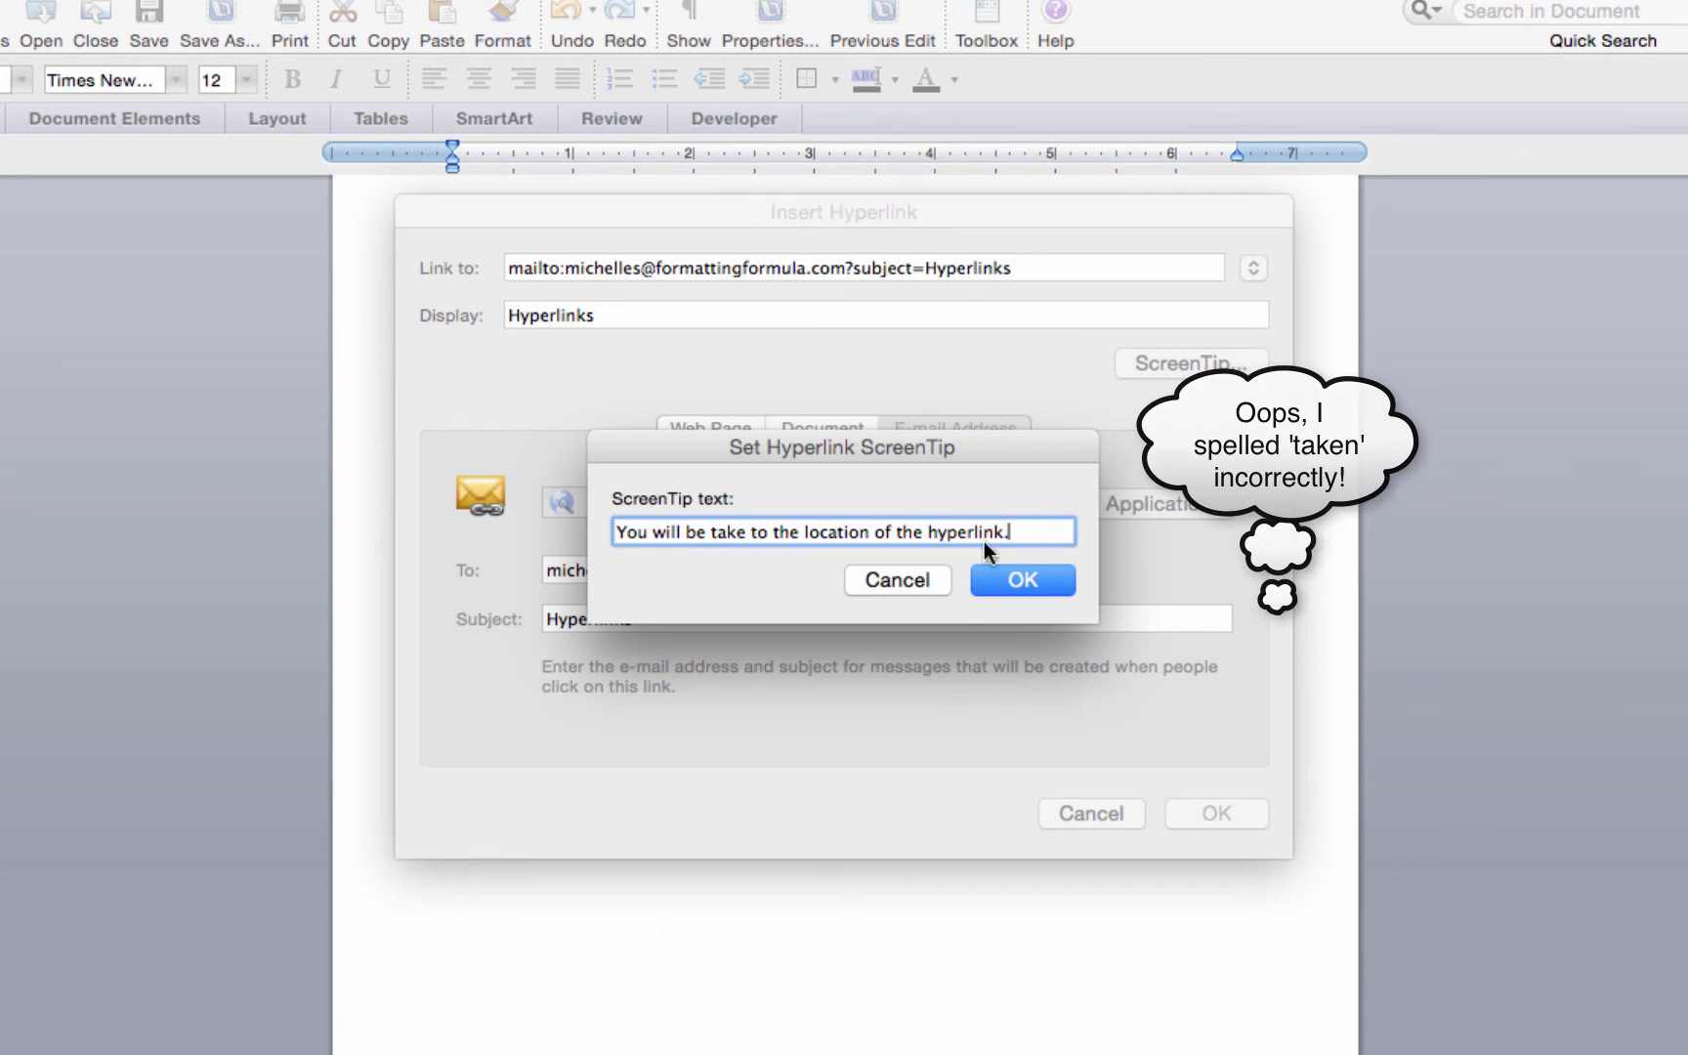
click(1091, 812)
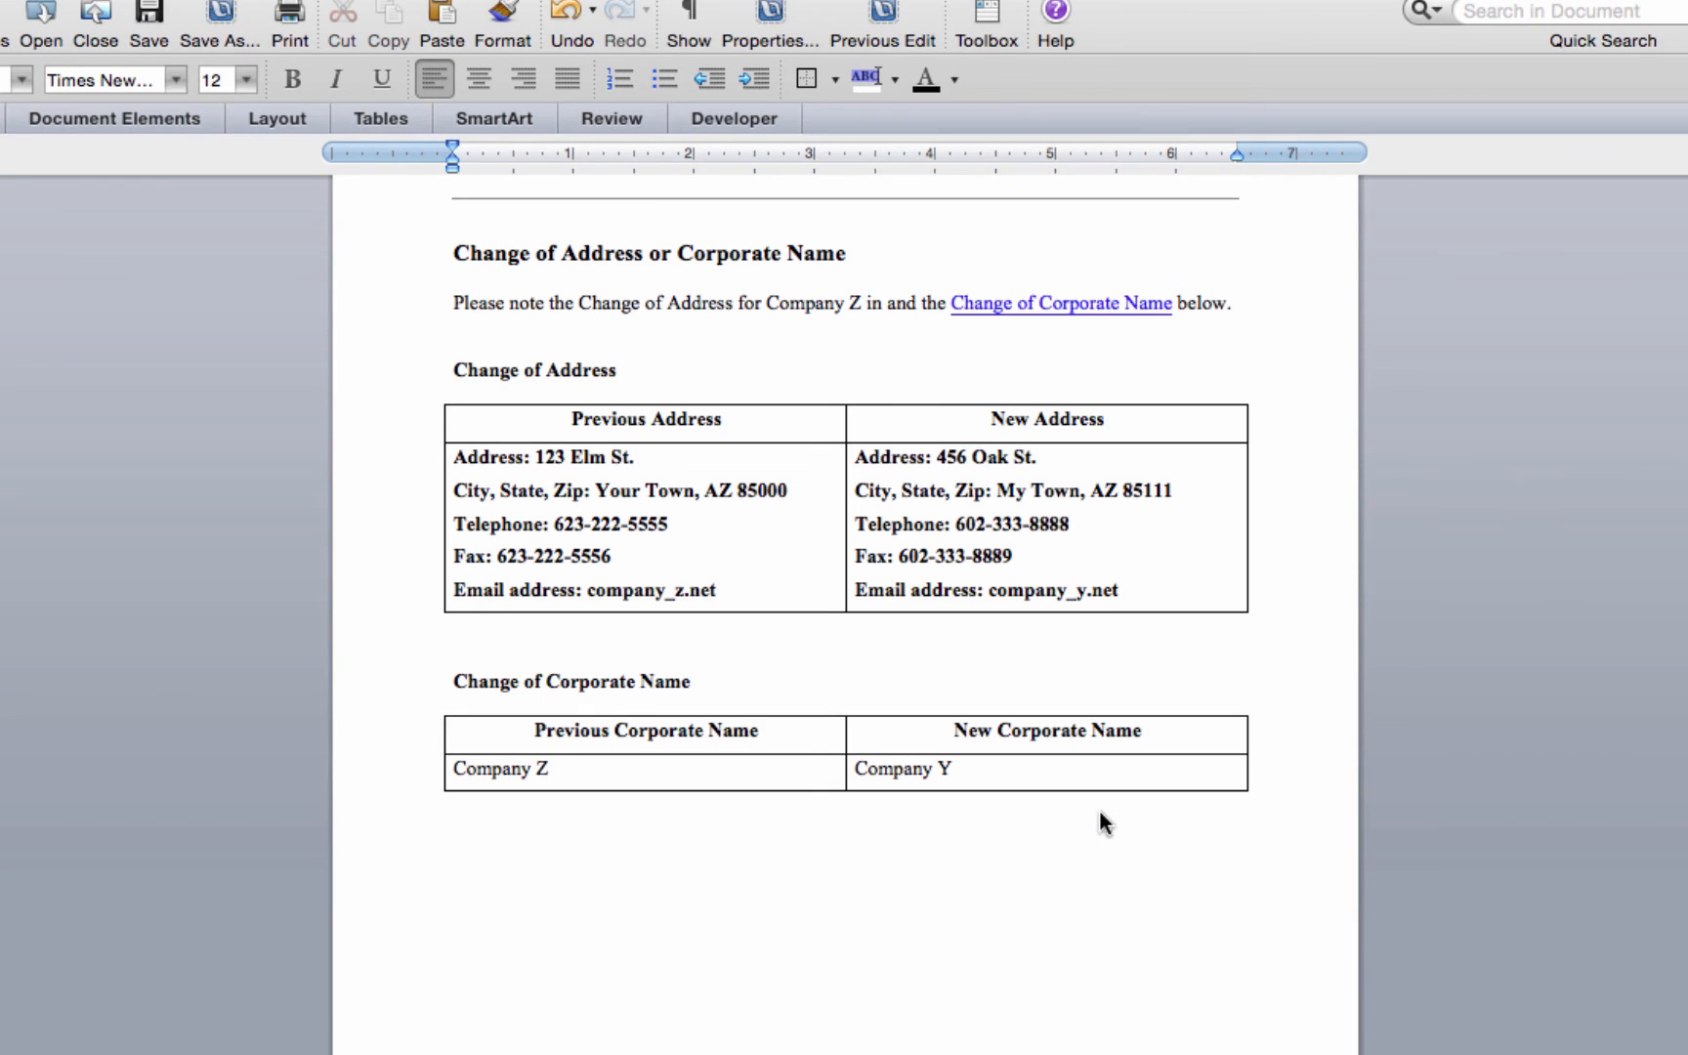
mouse_move(1061, 303)
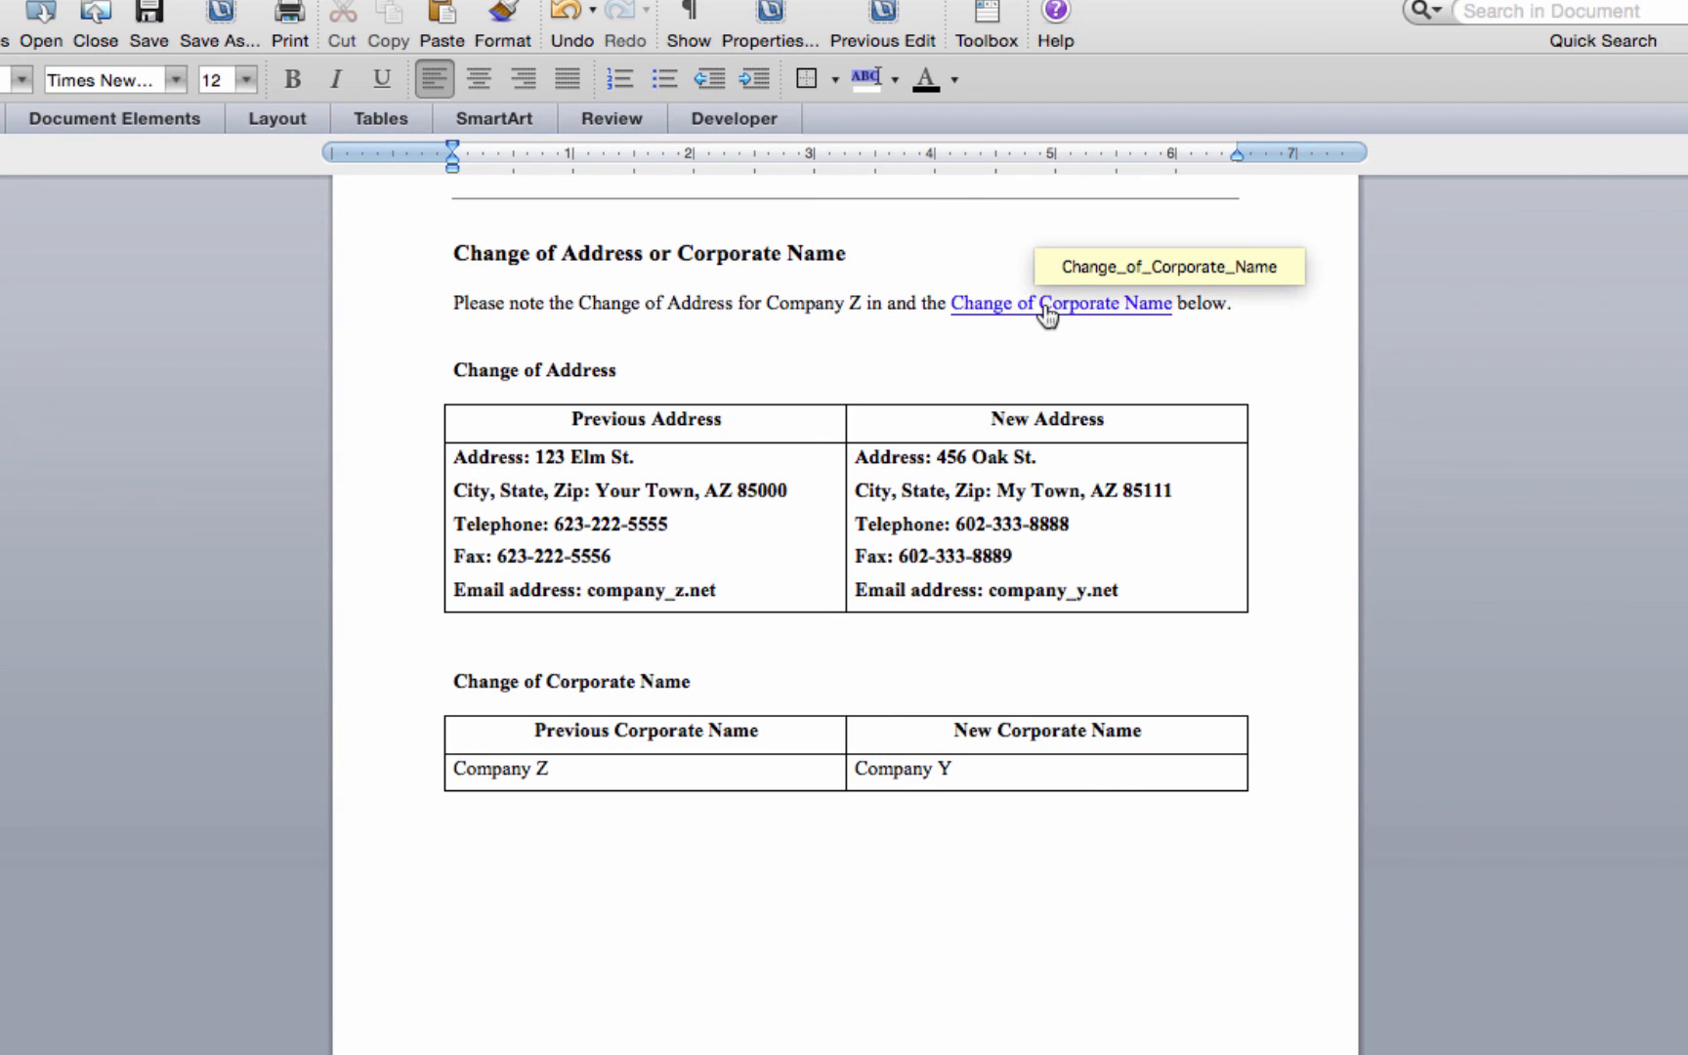
Step: Follow the 'Change of Corporate Name' link to jump to its bookmarked heading
scroll(down, 3)
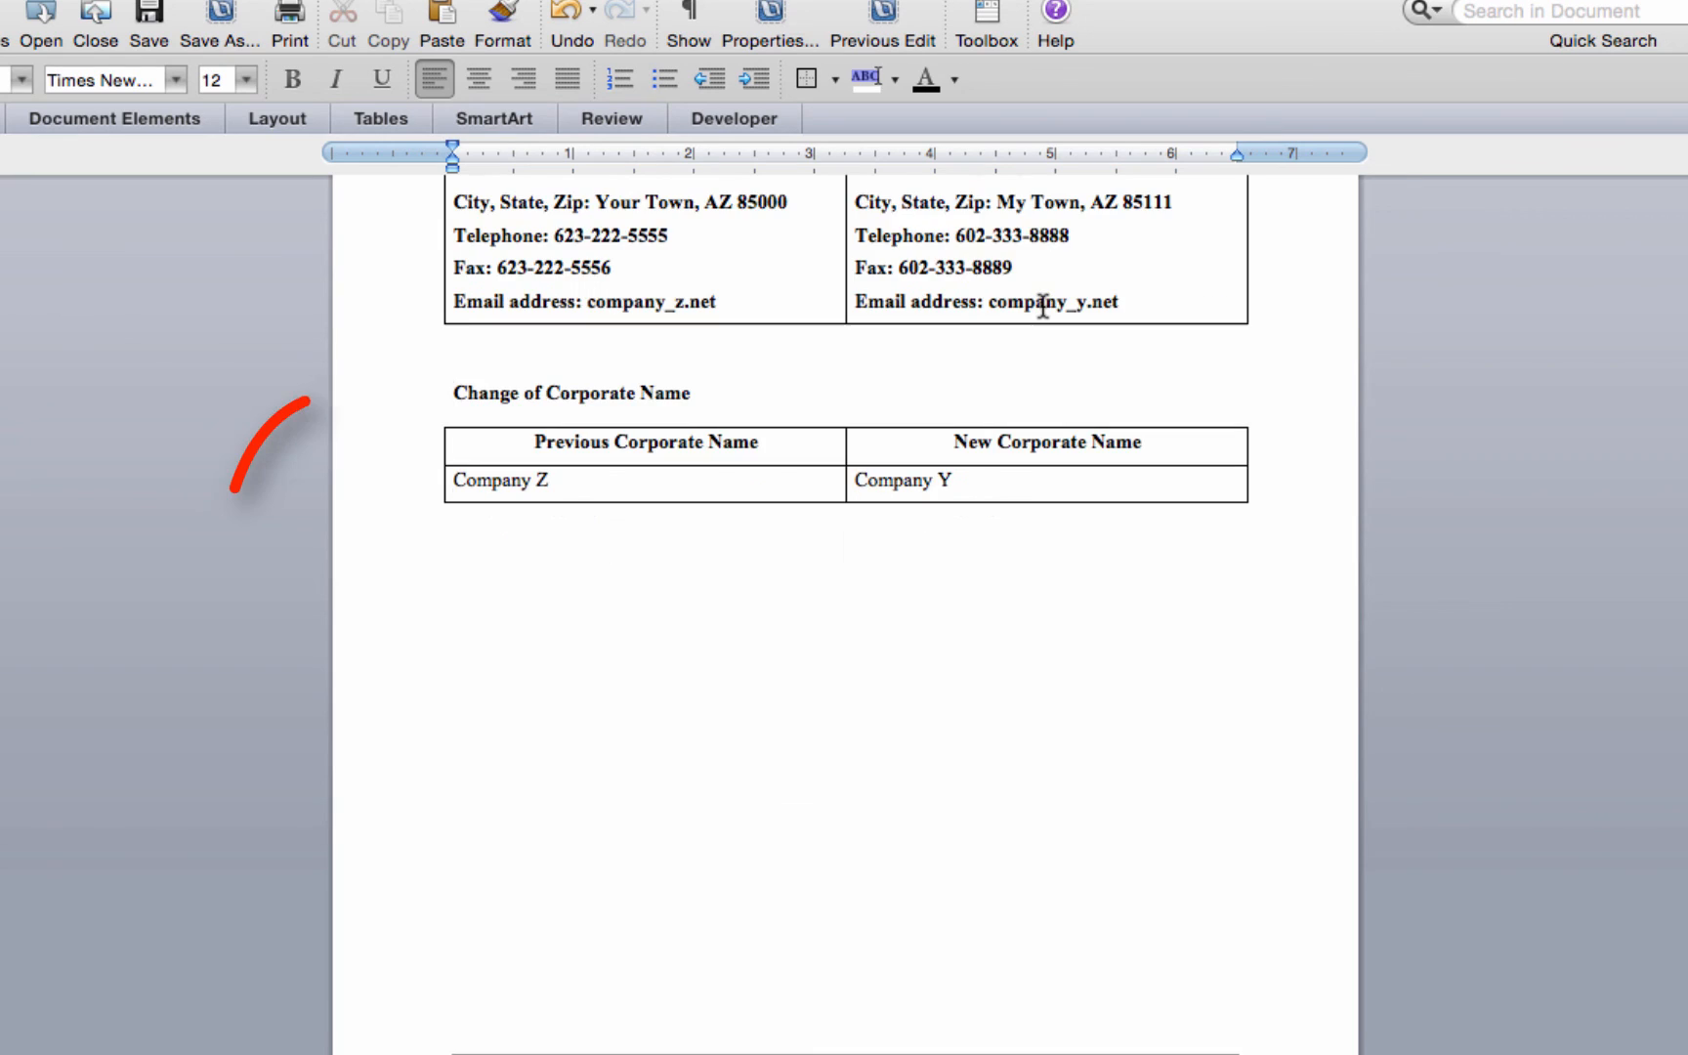
click(291, 78)
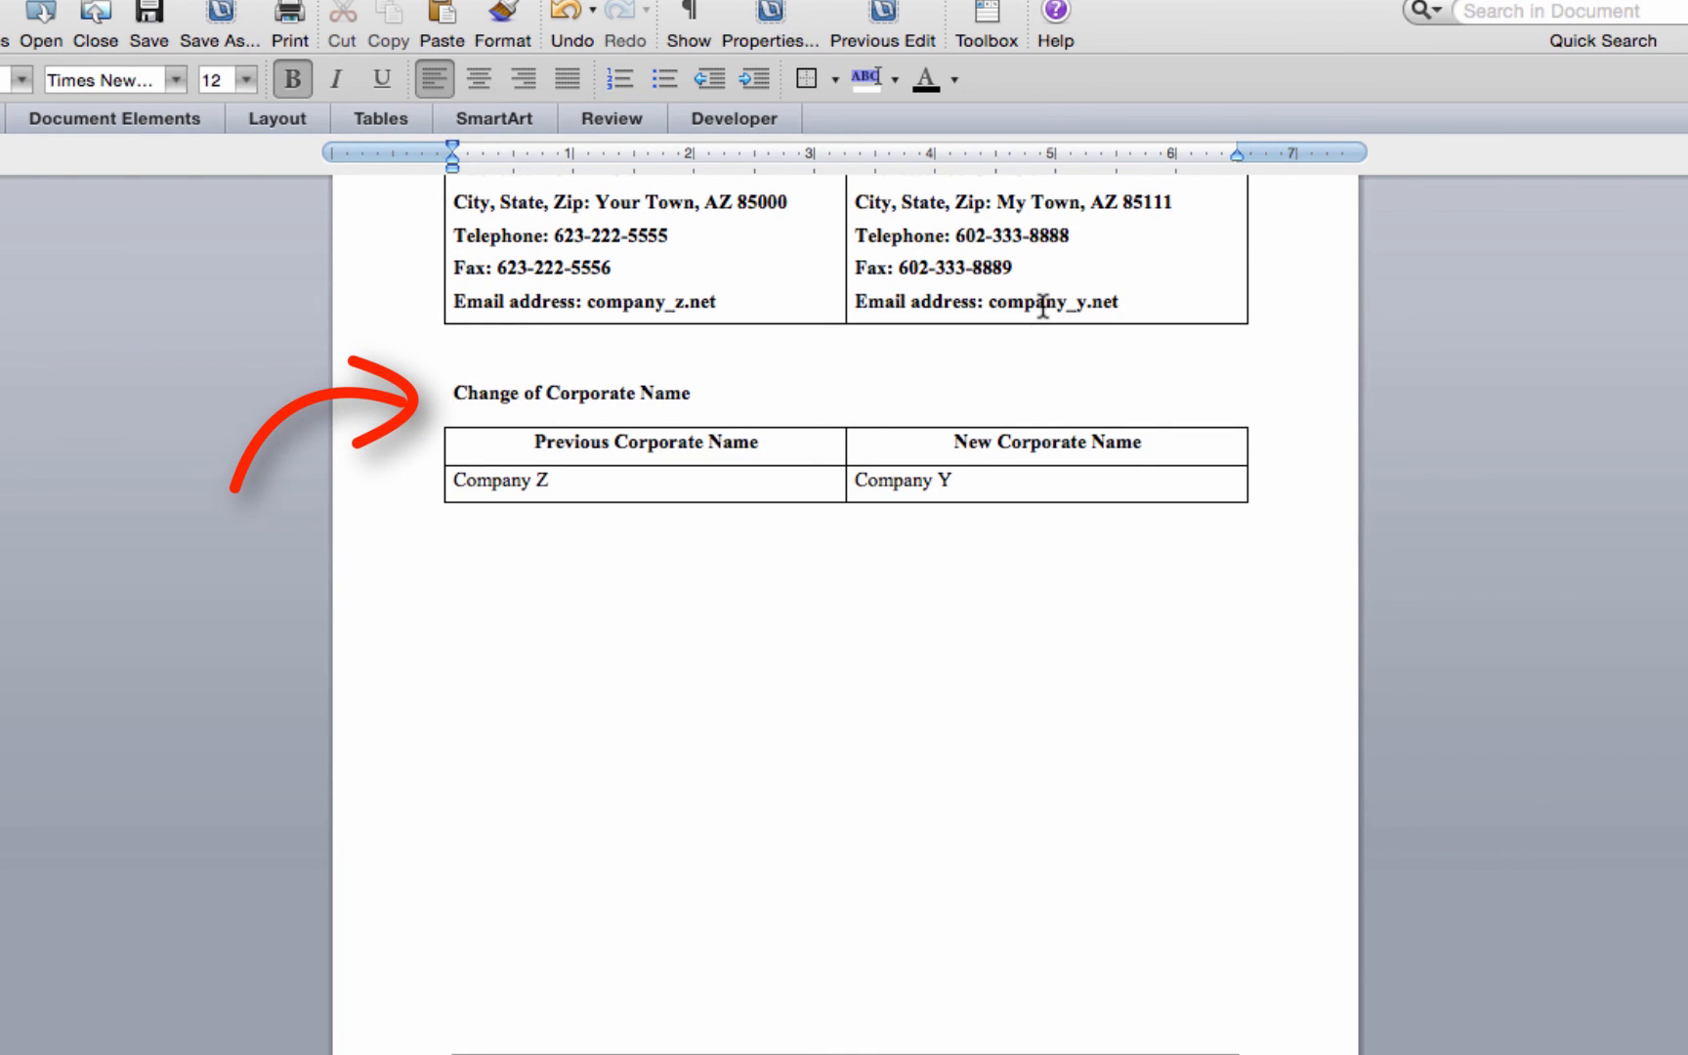
click(455, 392)
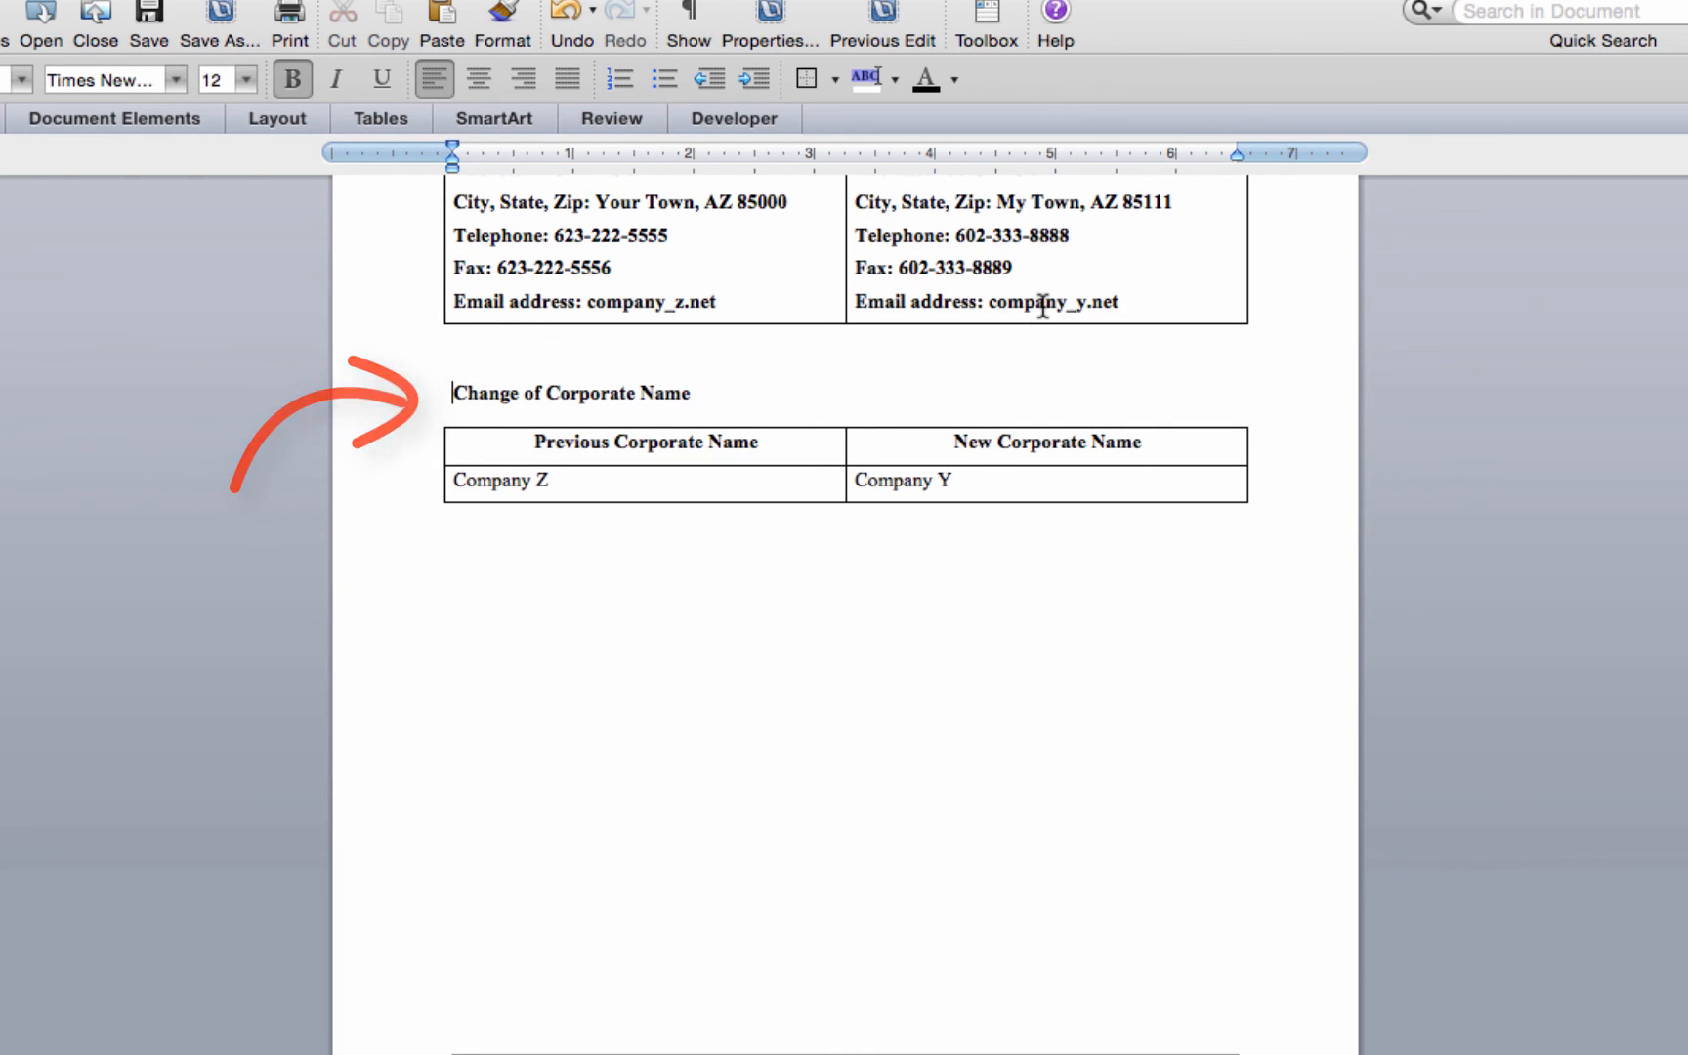